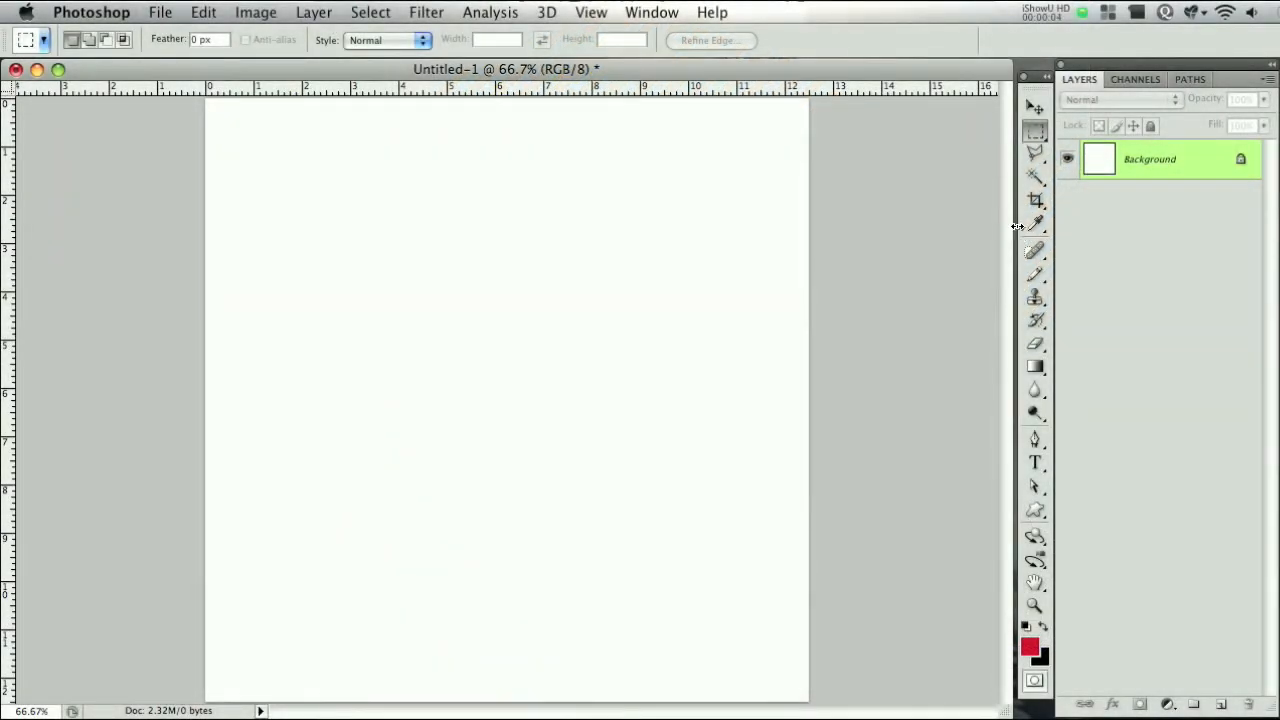
pyautogui.moveTo(1016, 230)
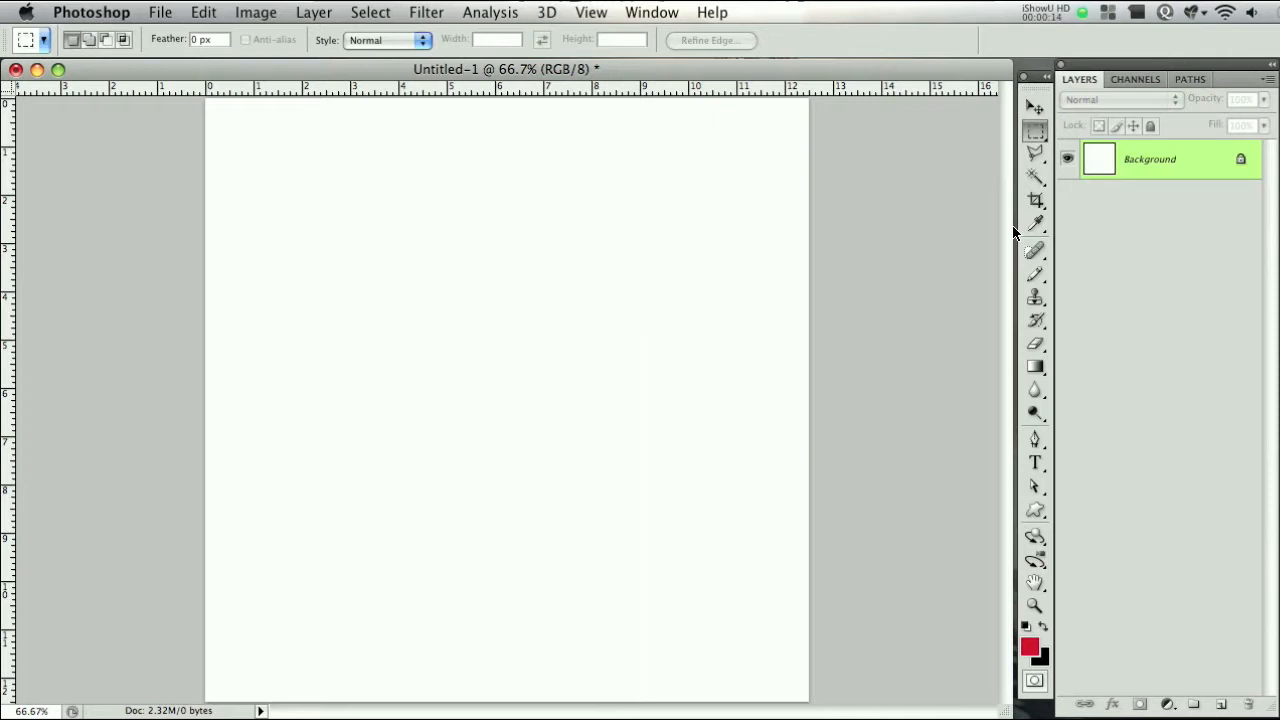
pyautogui.moveTo(1007, 216)
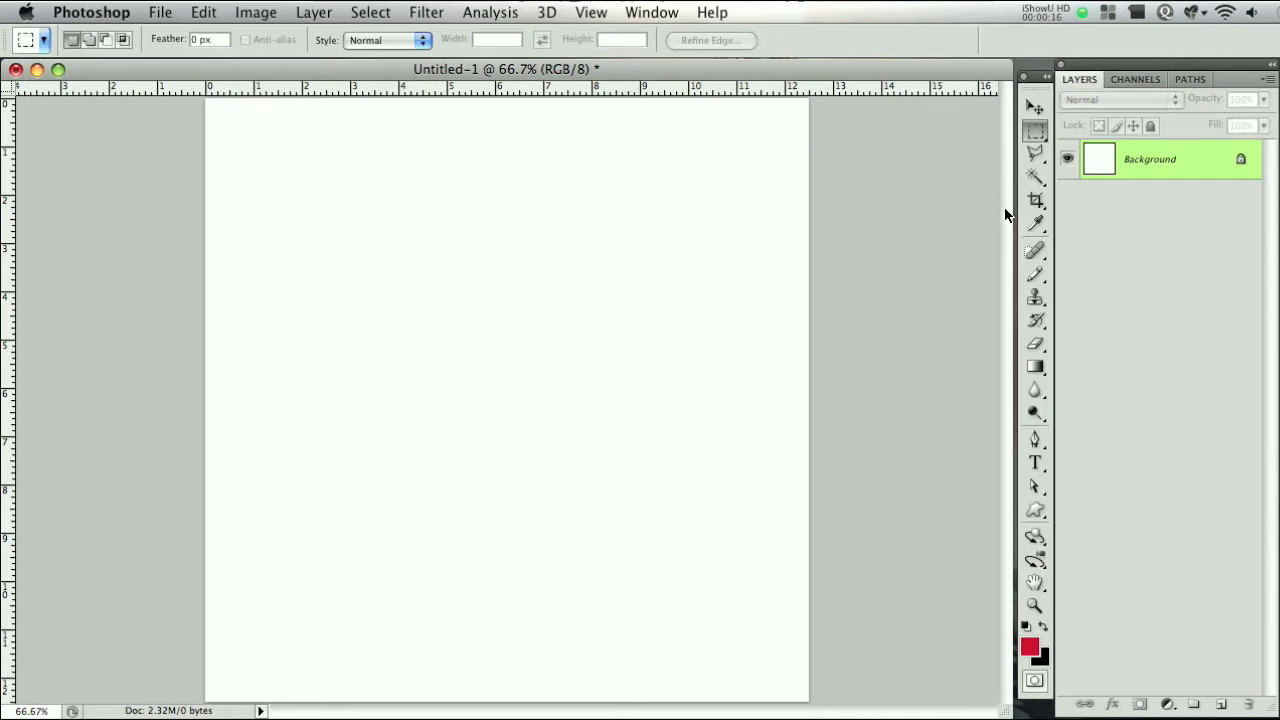
pyautogui.moveTo(992, 201)
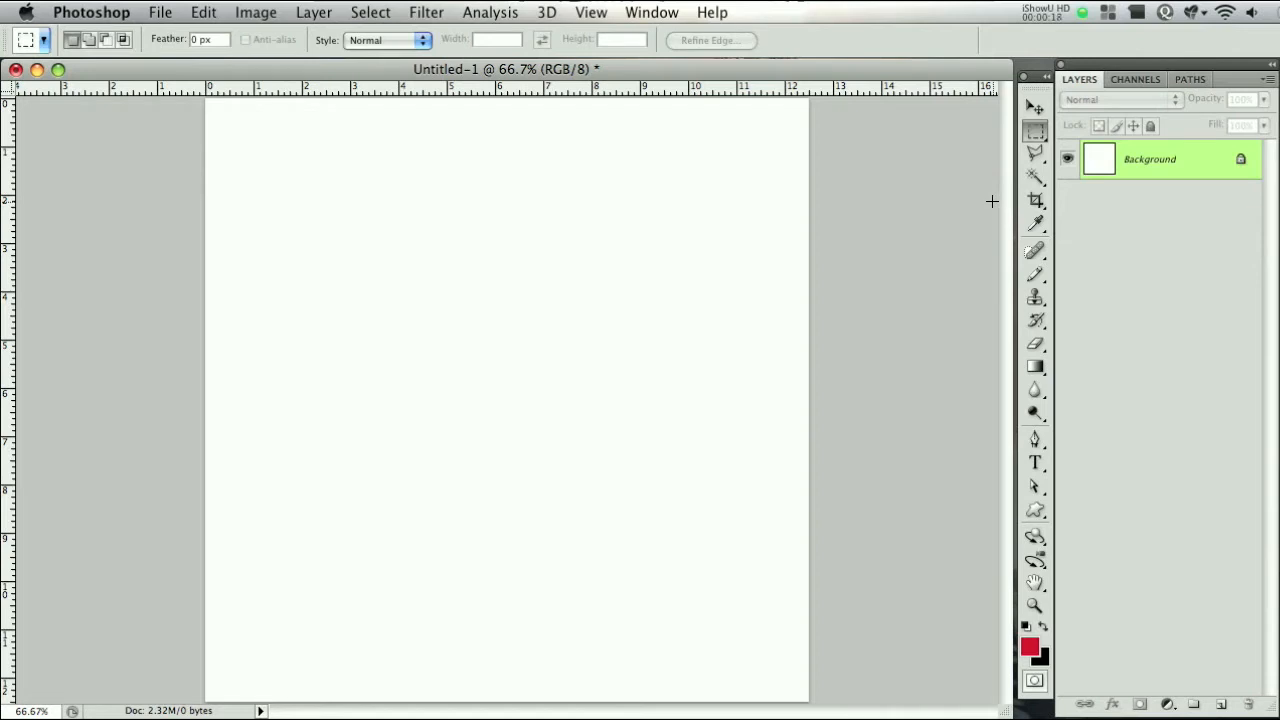
pyautogui.moveTo(764, 195)
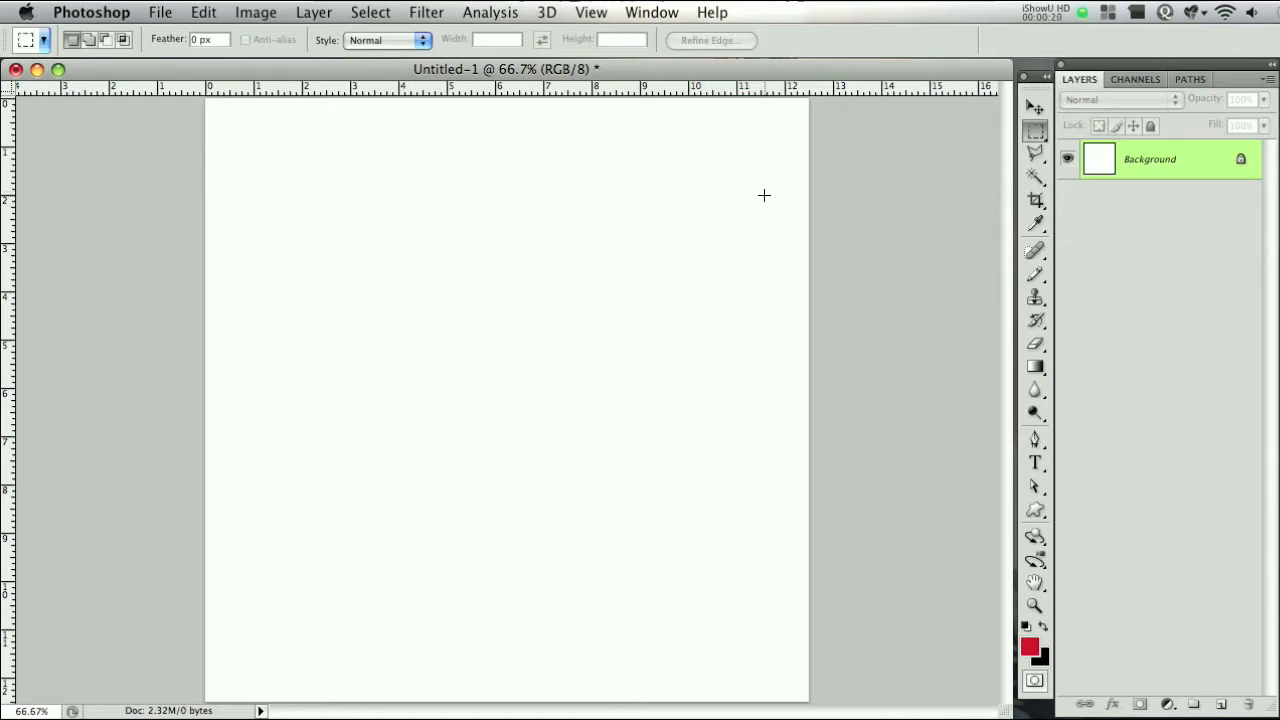
pyautogui.moveTo(446, 245)
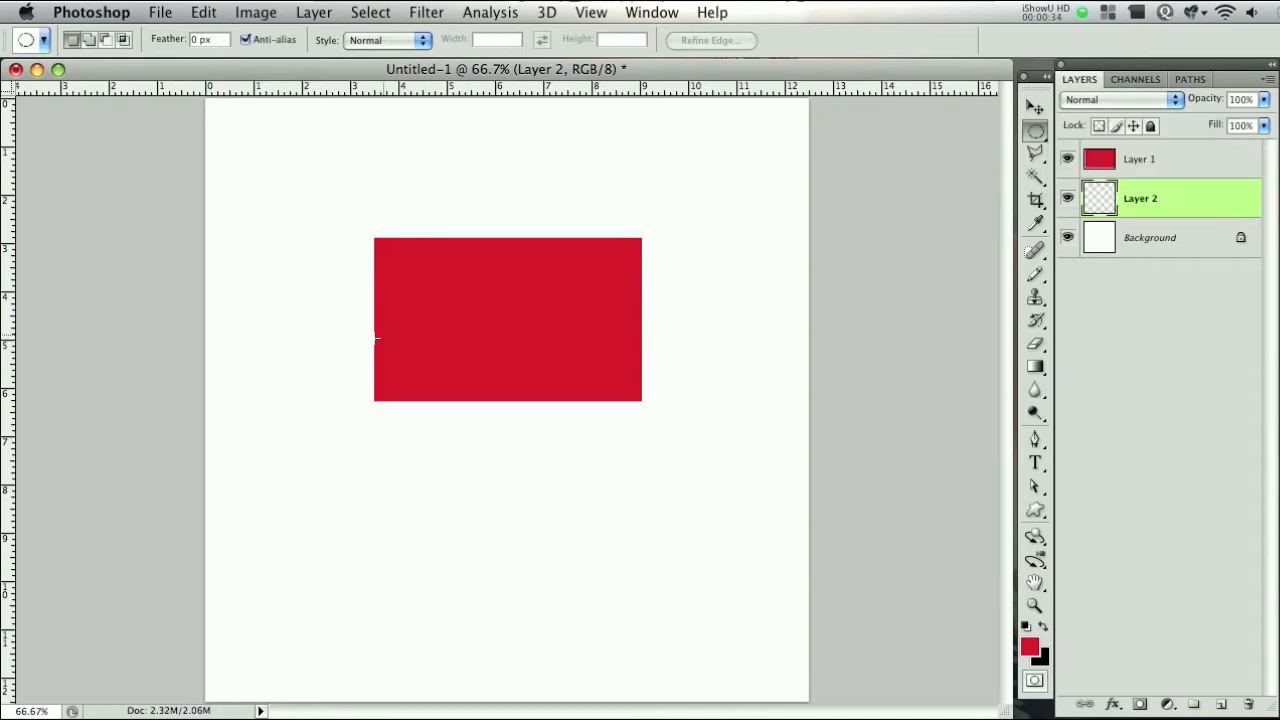
pyautogui.moveTo(440, 425)
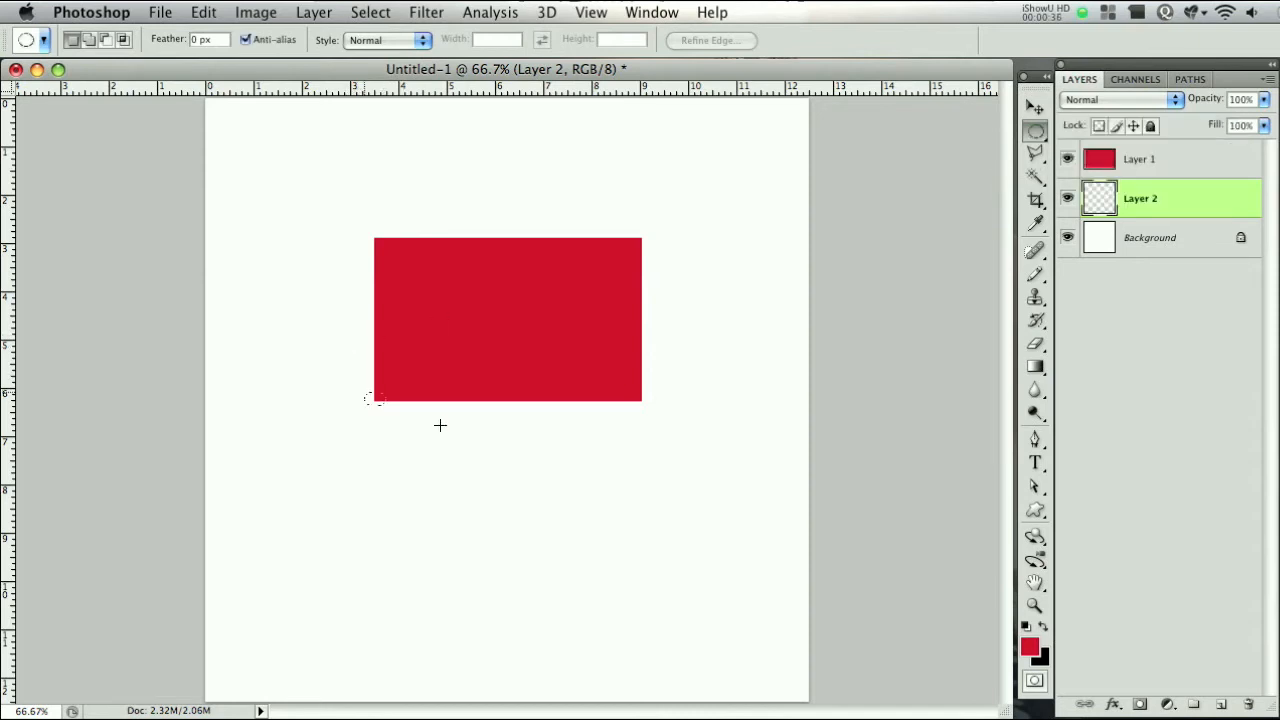
# - Fill a thin black ellipse along the rectangle's bottom edge as a flat shadow
pyautogui.moveTo(370, 400); pyautogui.dragTo(675, 412)
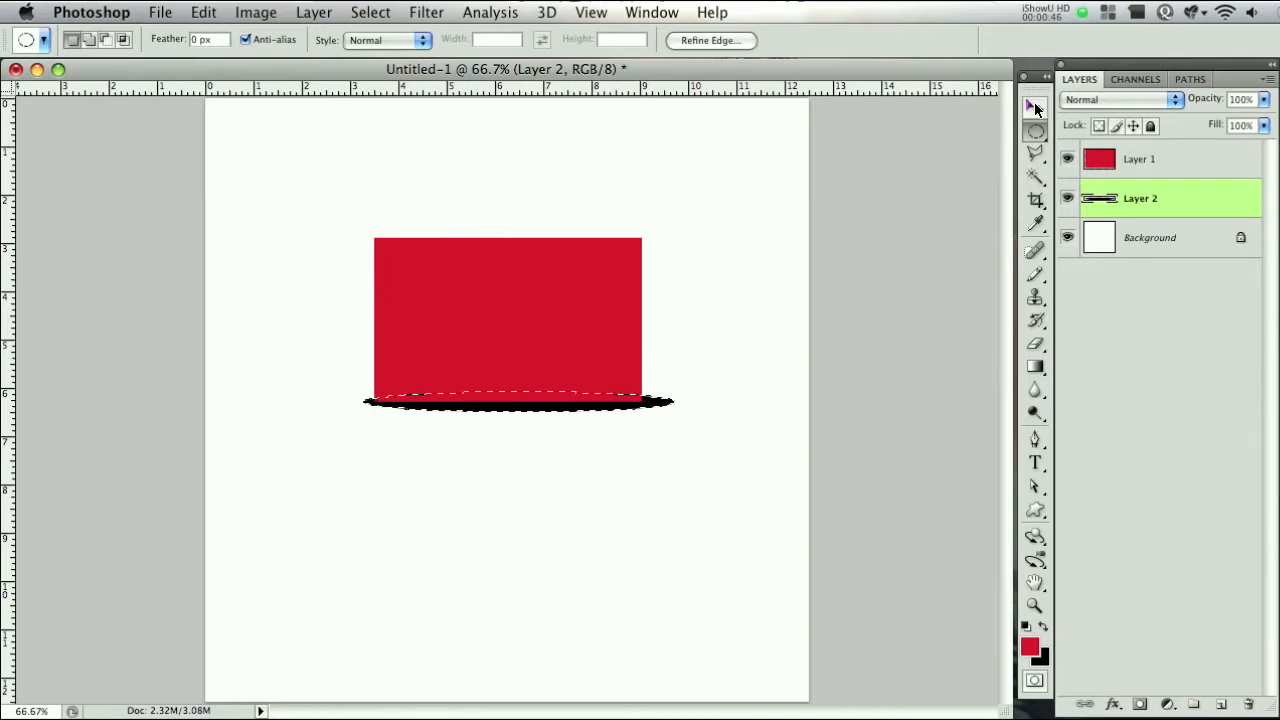
pyautogui.click(1035, 107)
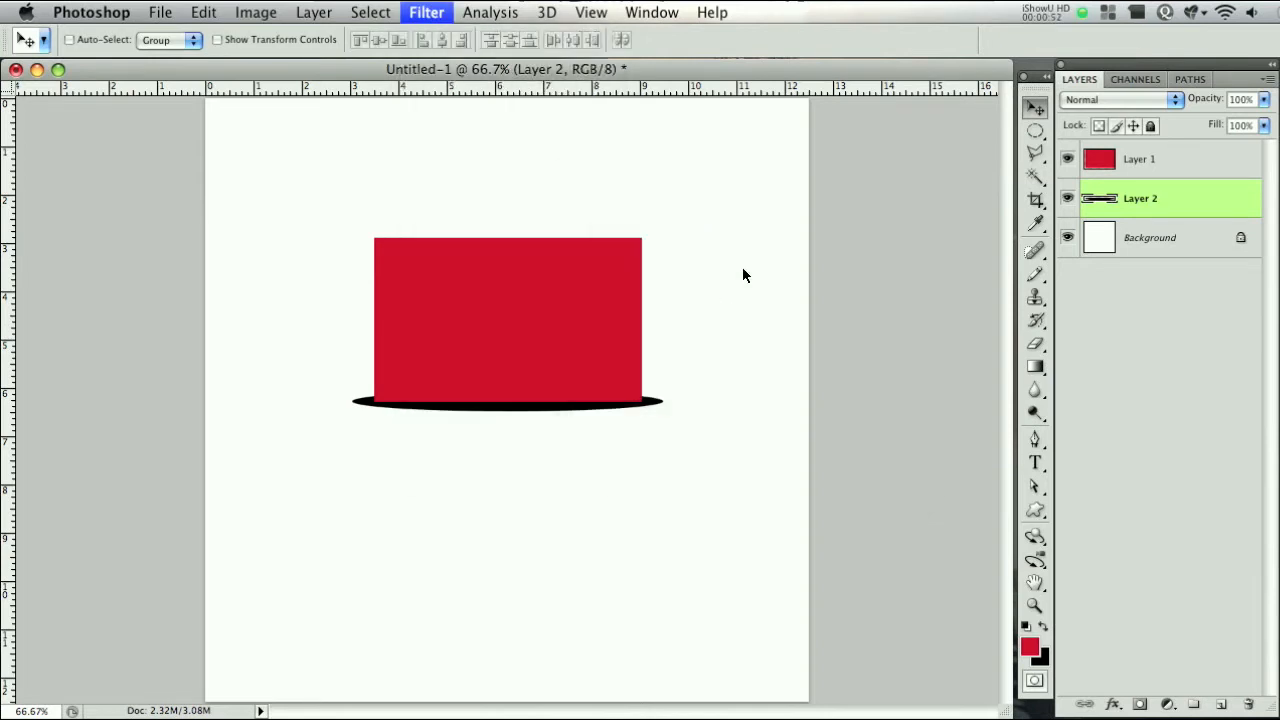
# - Gaussian-blur the shadow at about 3.7 px radius and lower its layer opacity to 73%
pyautogui.click(426, 12)
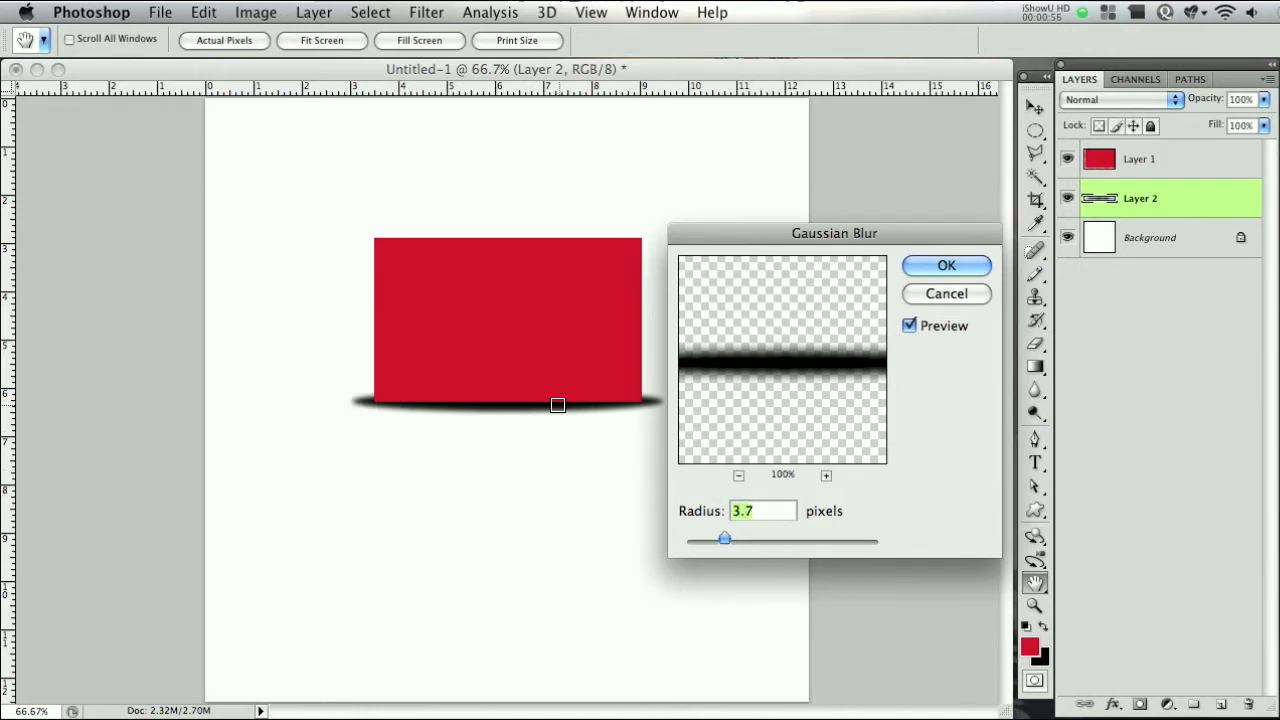
pyautogui.moveTo(724, 539); pyautogui.dragTo(804, 539)
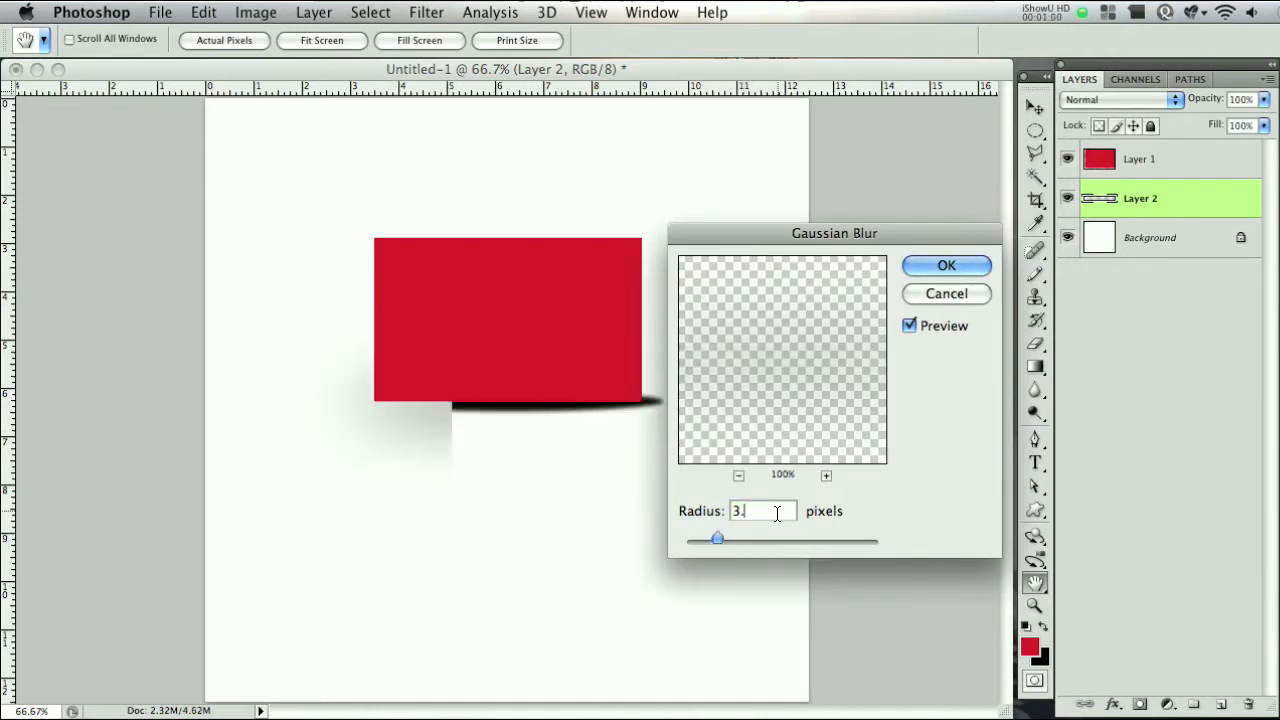
pyautogui.click(946, 265)
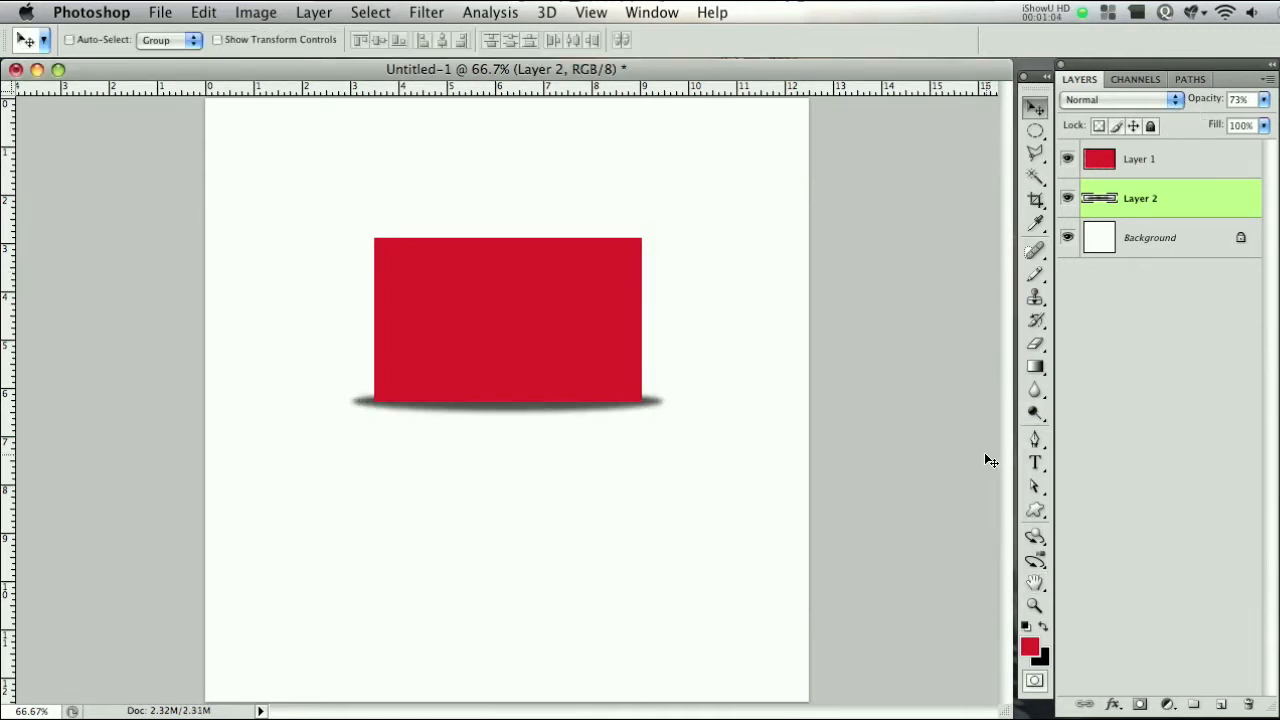
pyautogui.click(1140, 159)
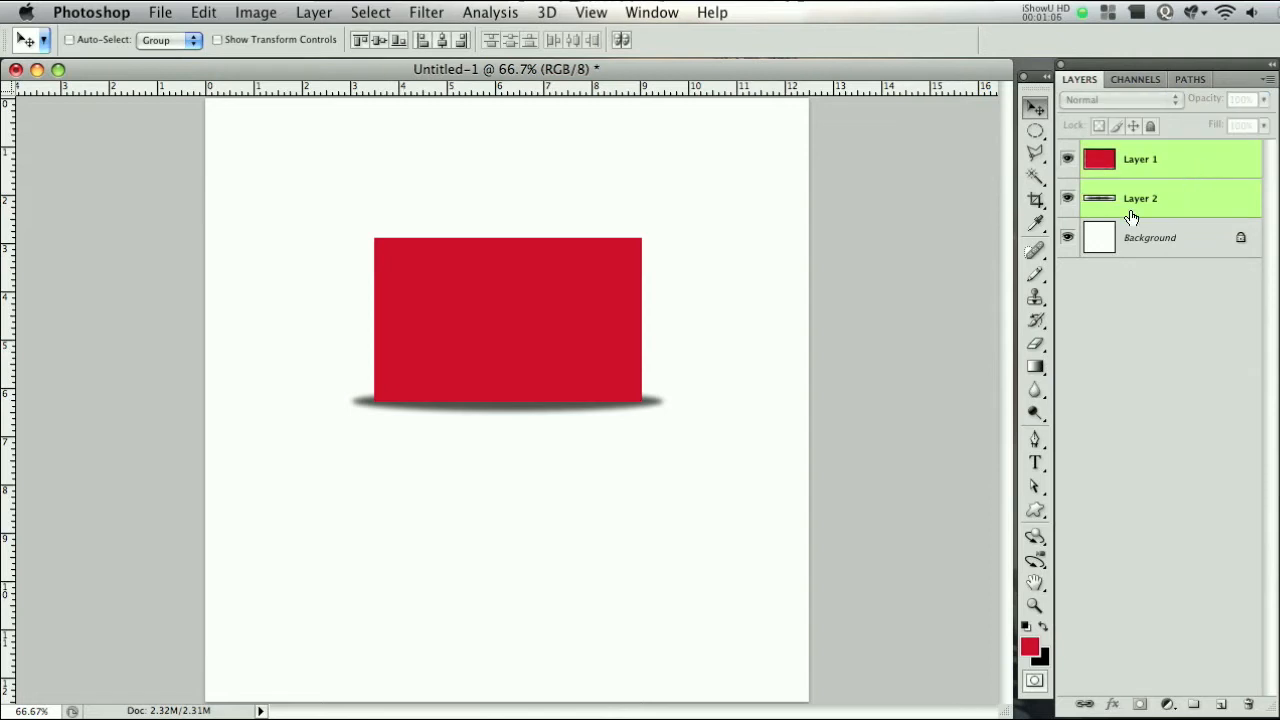
# - Move rectangle and shadow to the top-left and duplicate the plain rectangle layer twice
pyautogui.moveTo(507, 323); pyautogui.dragTo(375, 190)
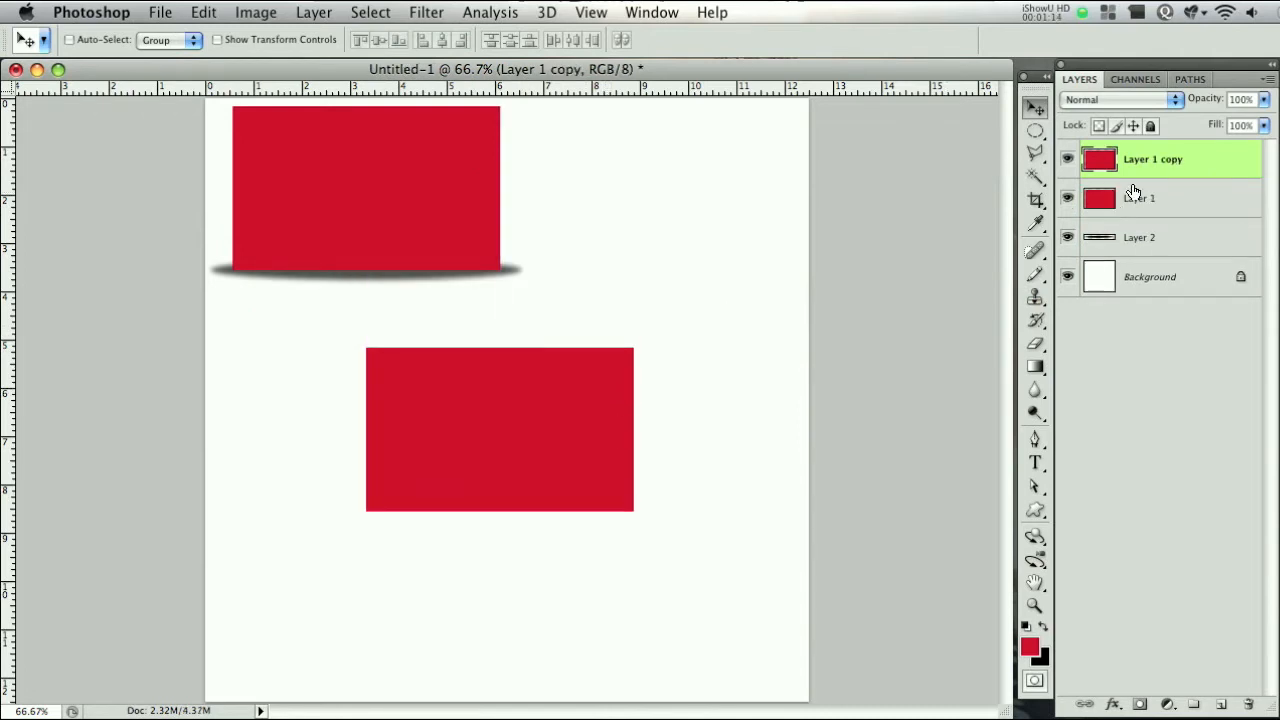
pyautogui.moveTo(1220, 160)
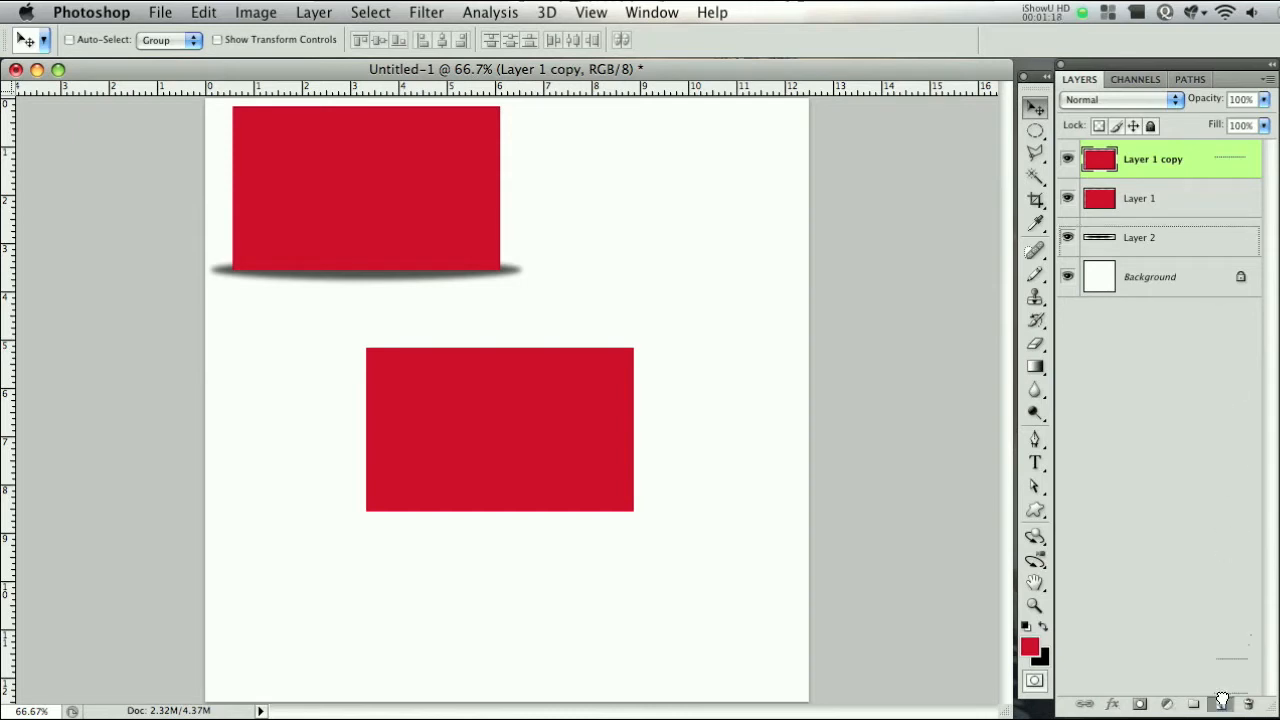
pyautogui.click(1220, 703)
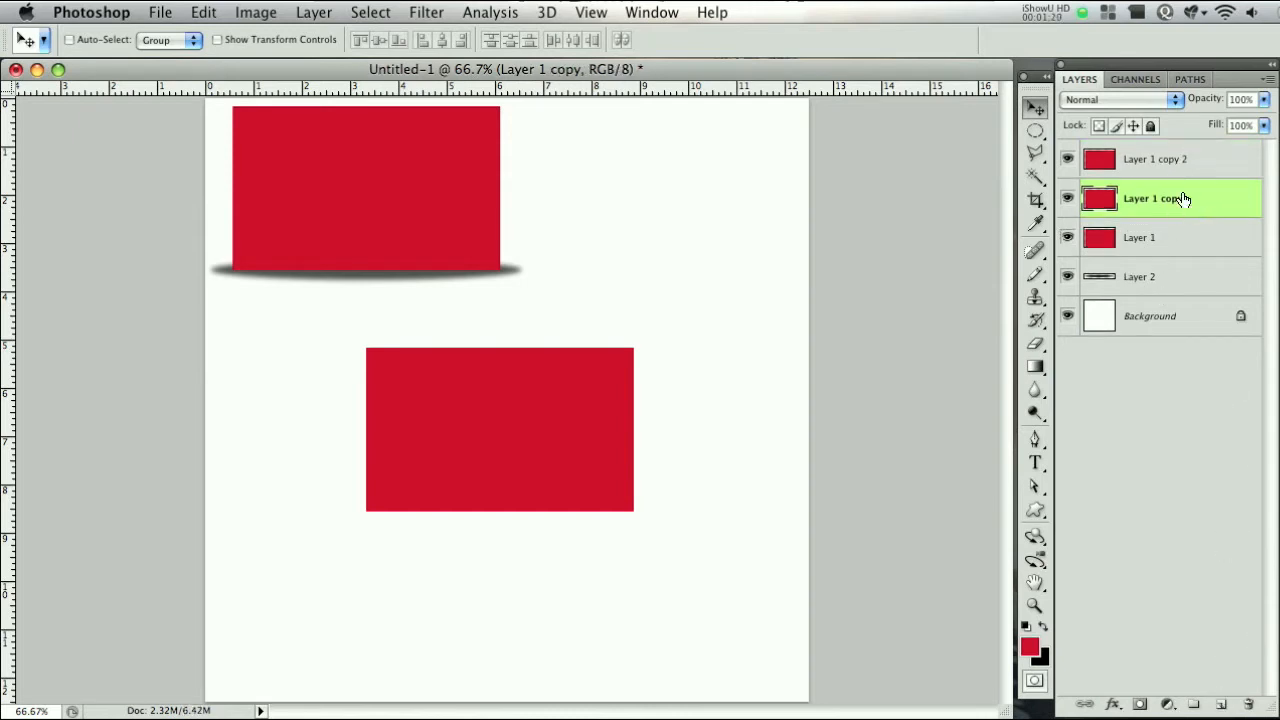
pyautogui.moveTo(655, 283)
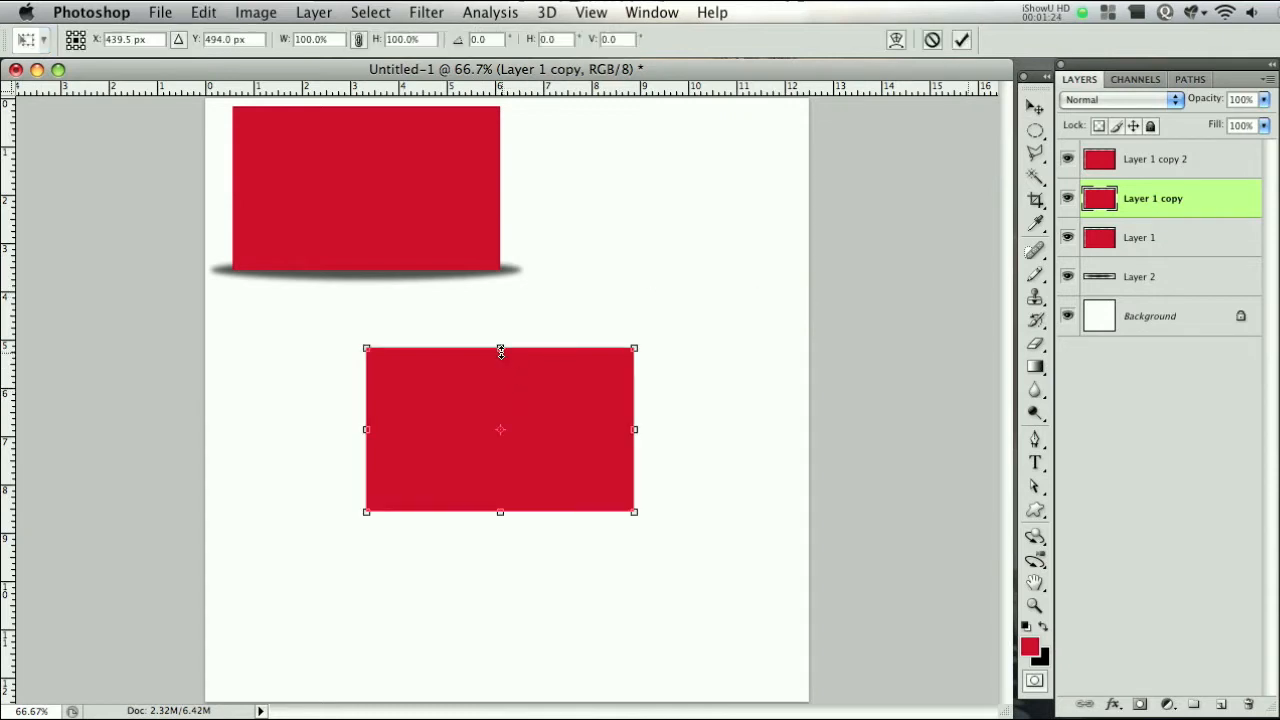
# - Free-transform a copy to 50% height and flare its corners outward with Perspective
pyautogui.moveTo(500, 349); pyautogui.dragTo(500, 443)
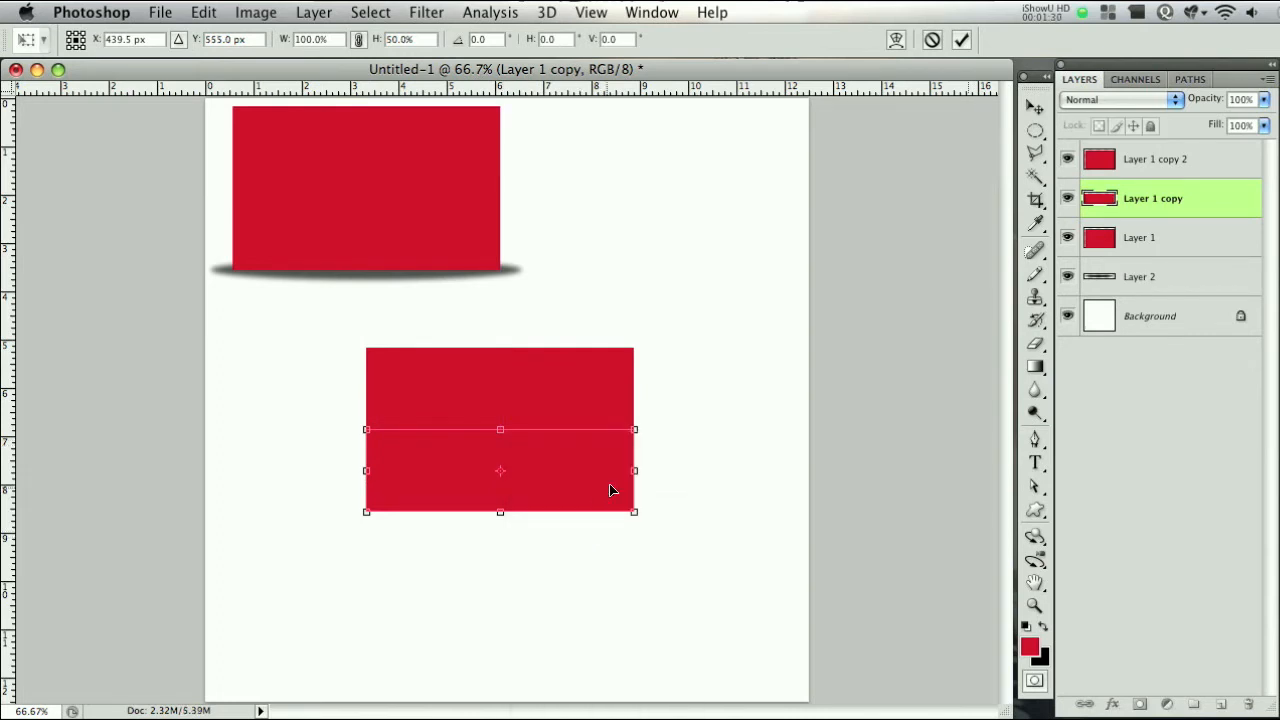
pyautogui.moveTo(635, 438)
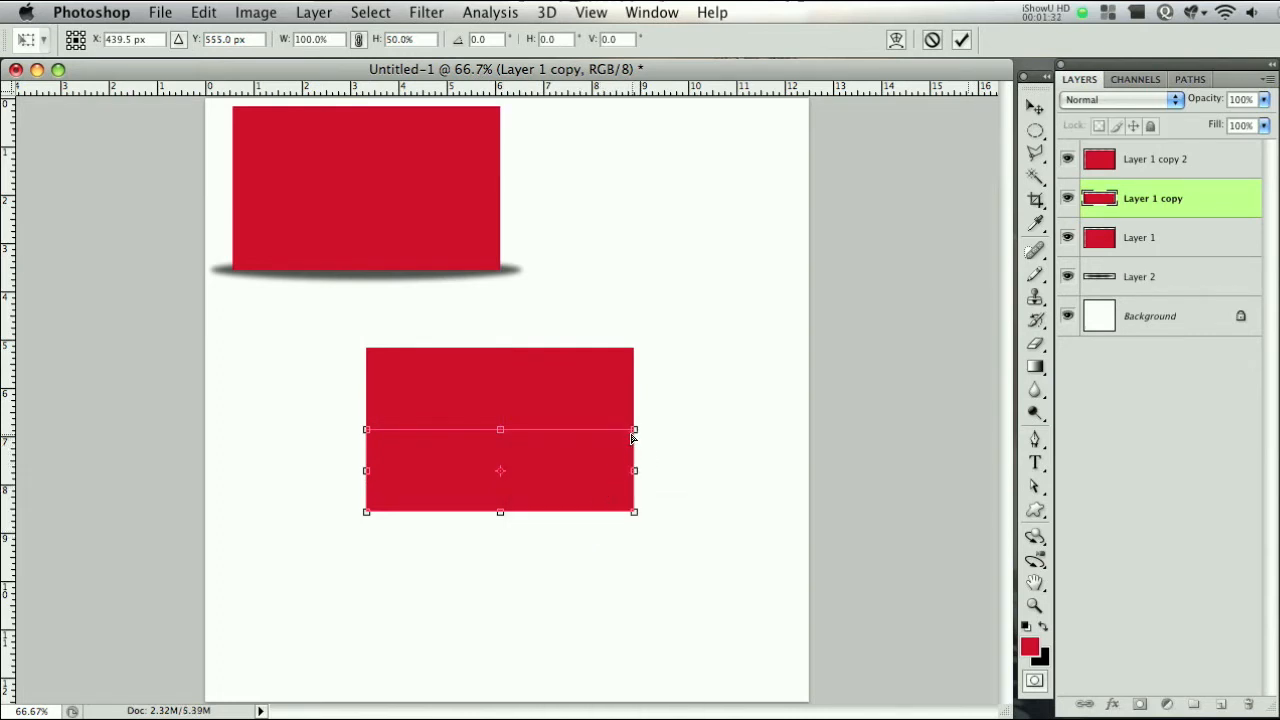
pyautogui.moveTo(630, 461)
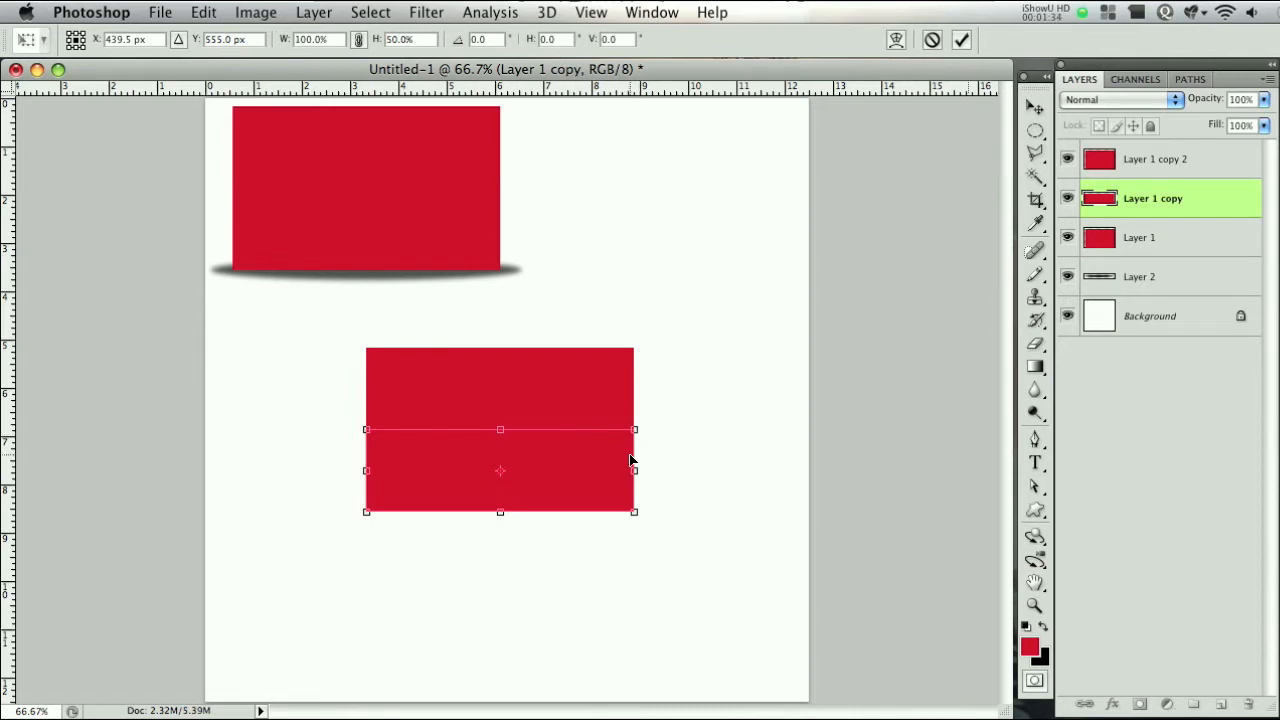
pyautogui.moveTo(635, 430); pyautogui.dragTo(668, 433)
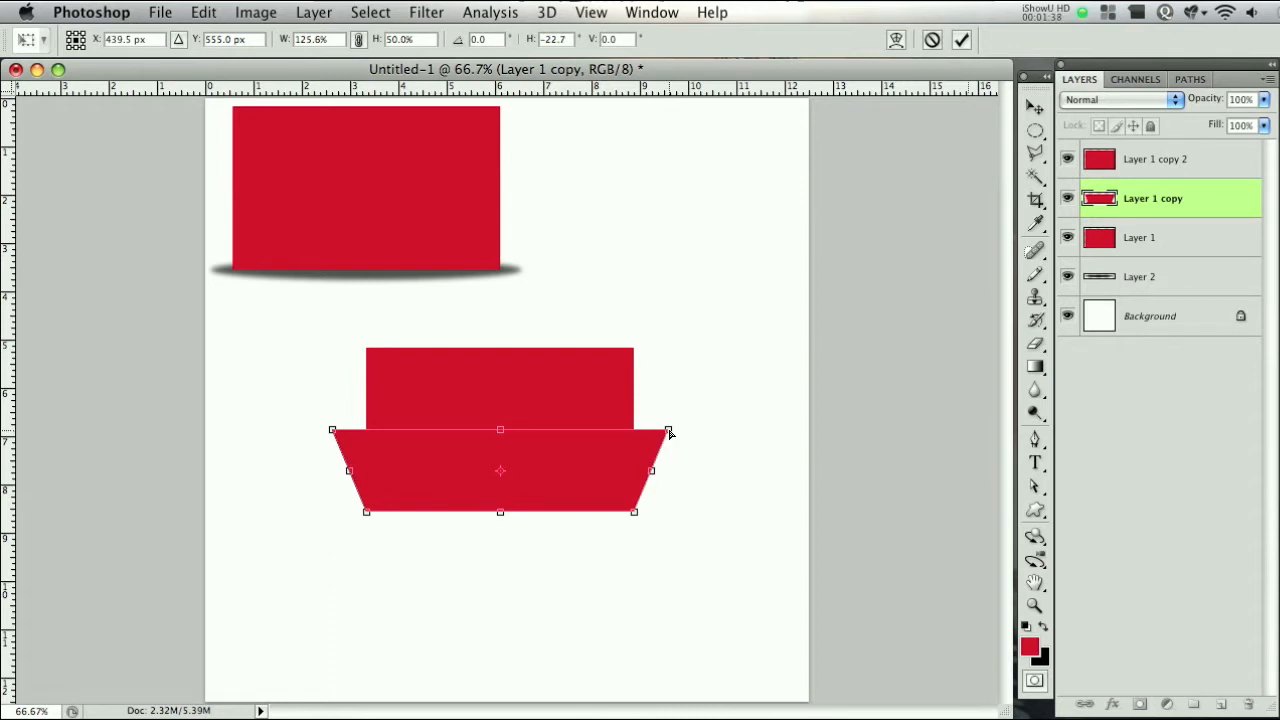
pyautogui.moveTo(700, 424)
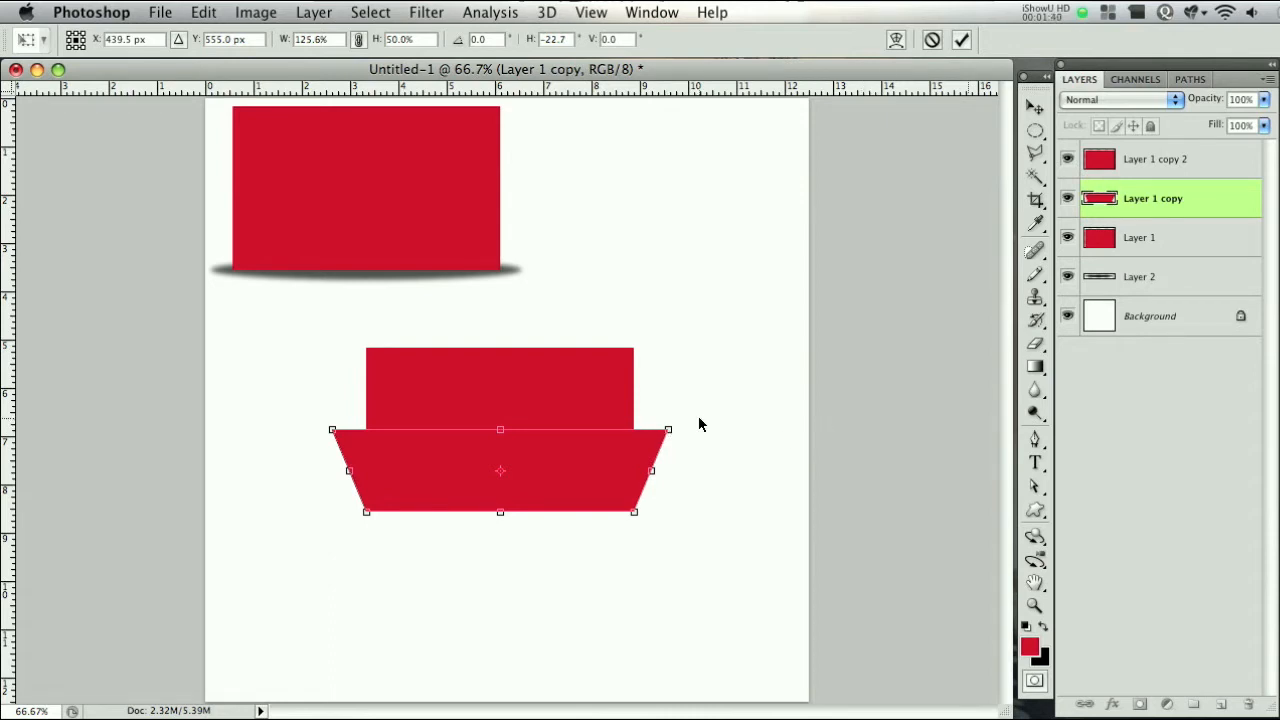
pyautogui.rightClick(500, 450)
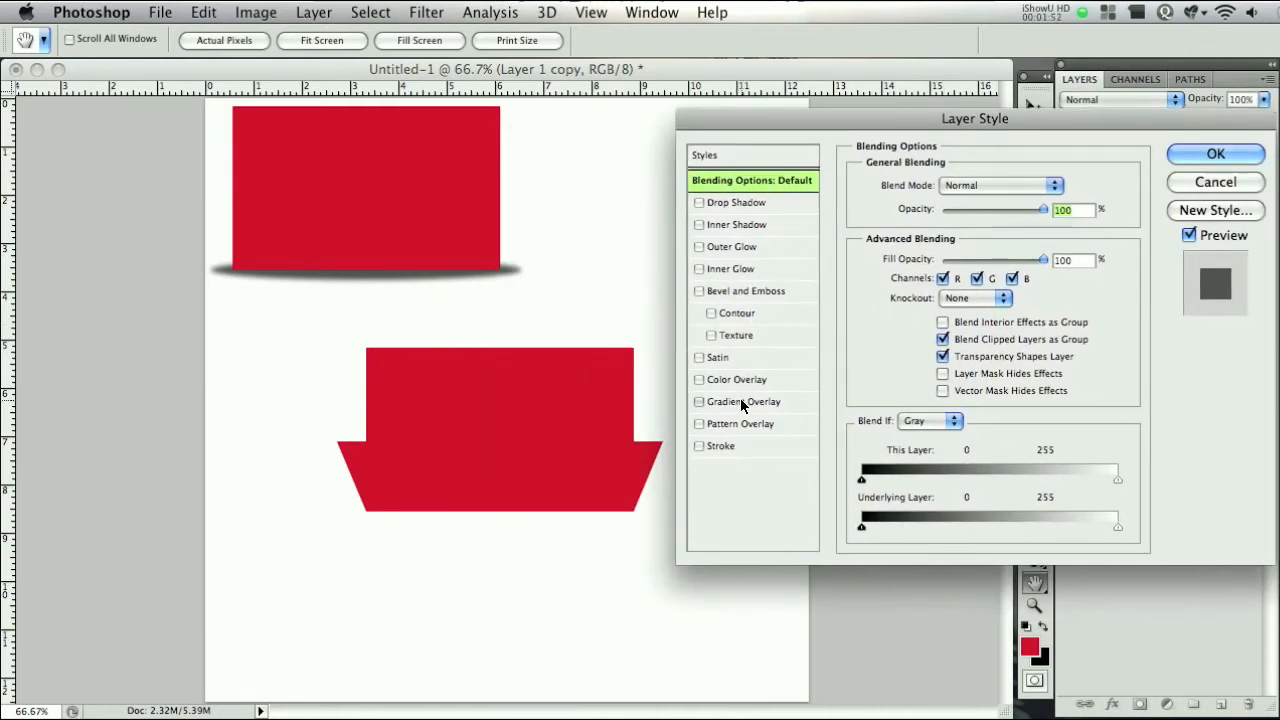
# - Apply a black-to-white Gradient Overlay at 90° with 111% scale to the trapezoid
pyautogui.click(745, 401)
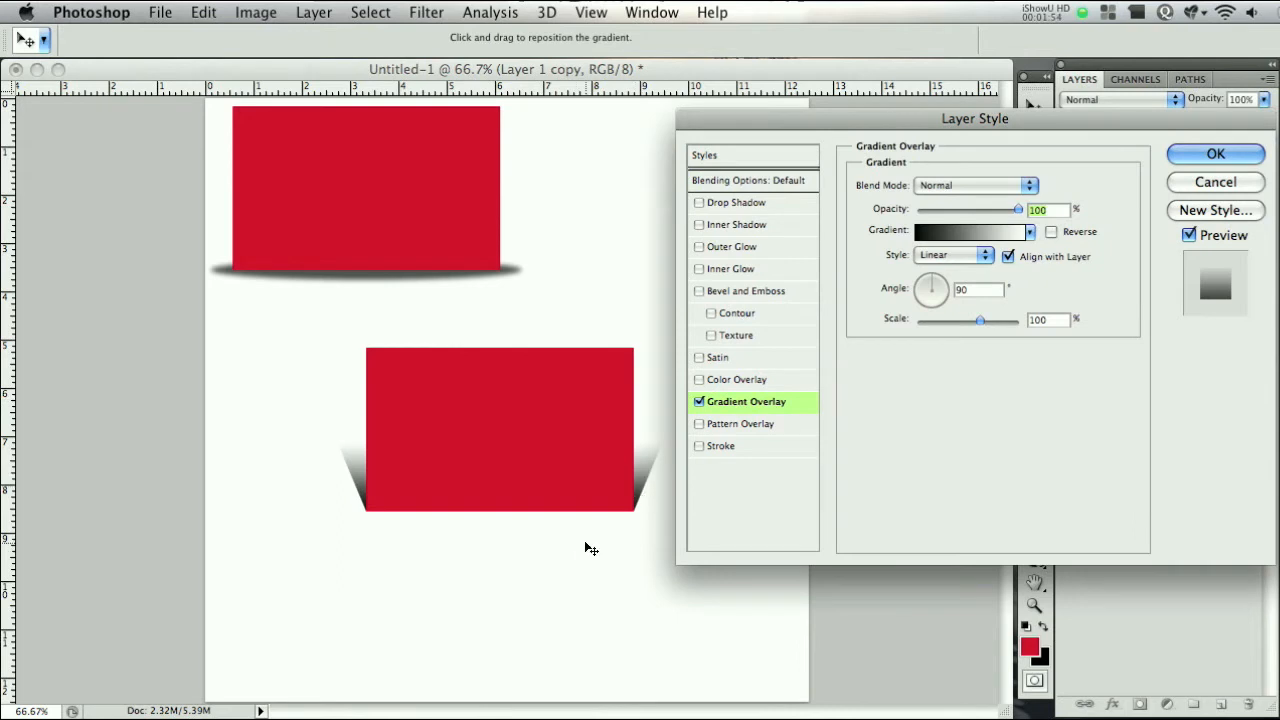
pyautogui.moveTo(358, 522)
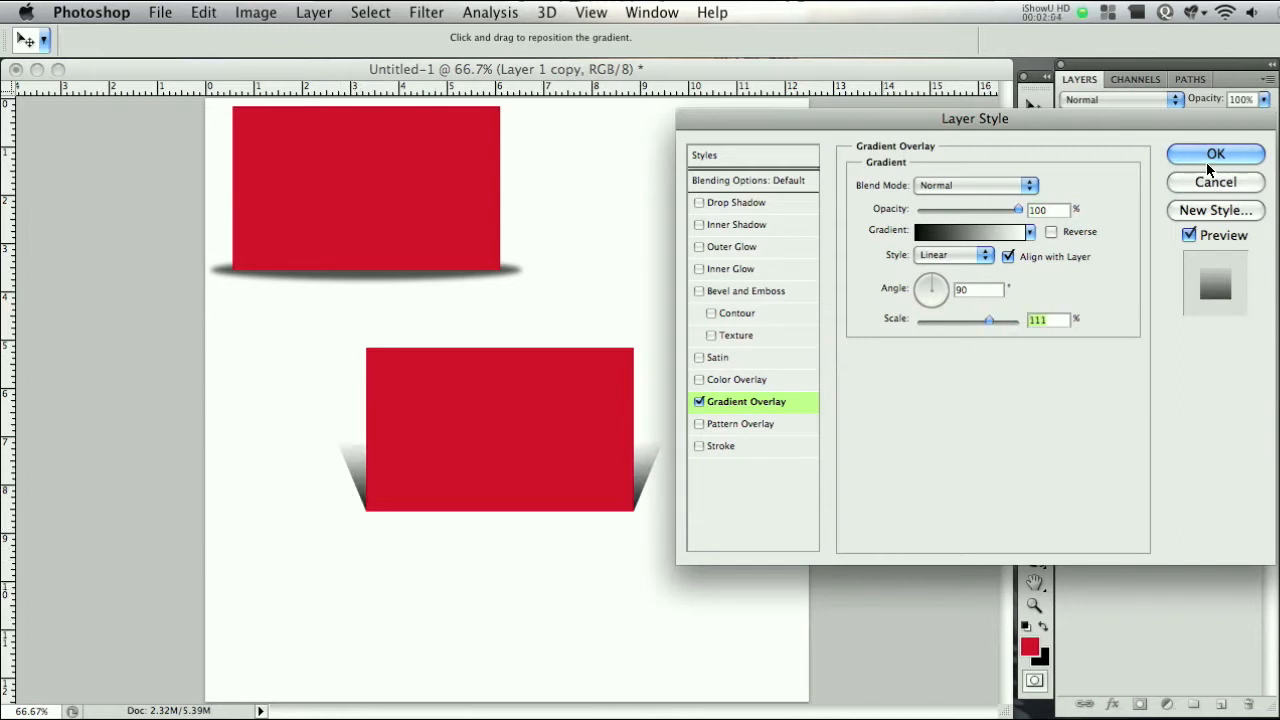
pyautogui.click(426, 12)
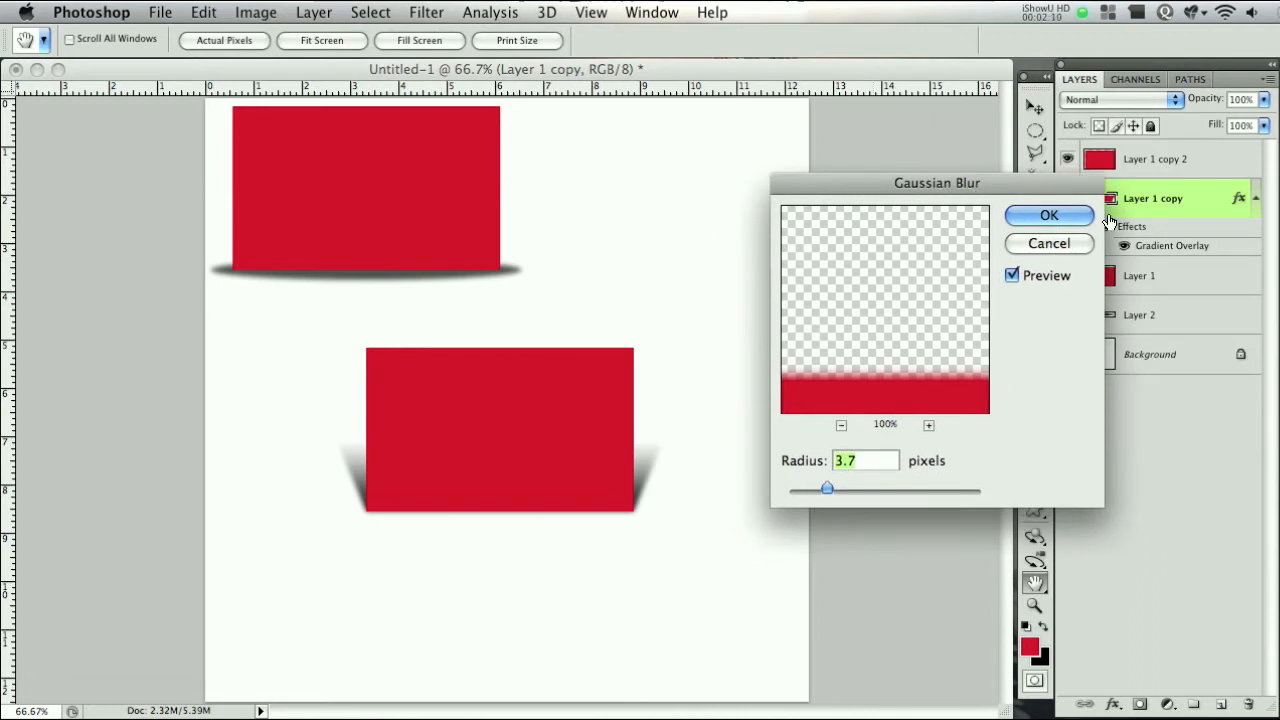
# - Blur the trapezoid 3.7 px, set its opacity to 91%, and select it with its rectangle
pyautogui.click(1048, 215)
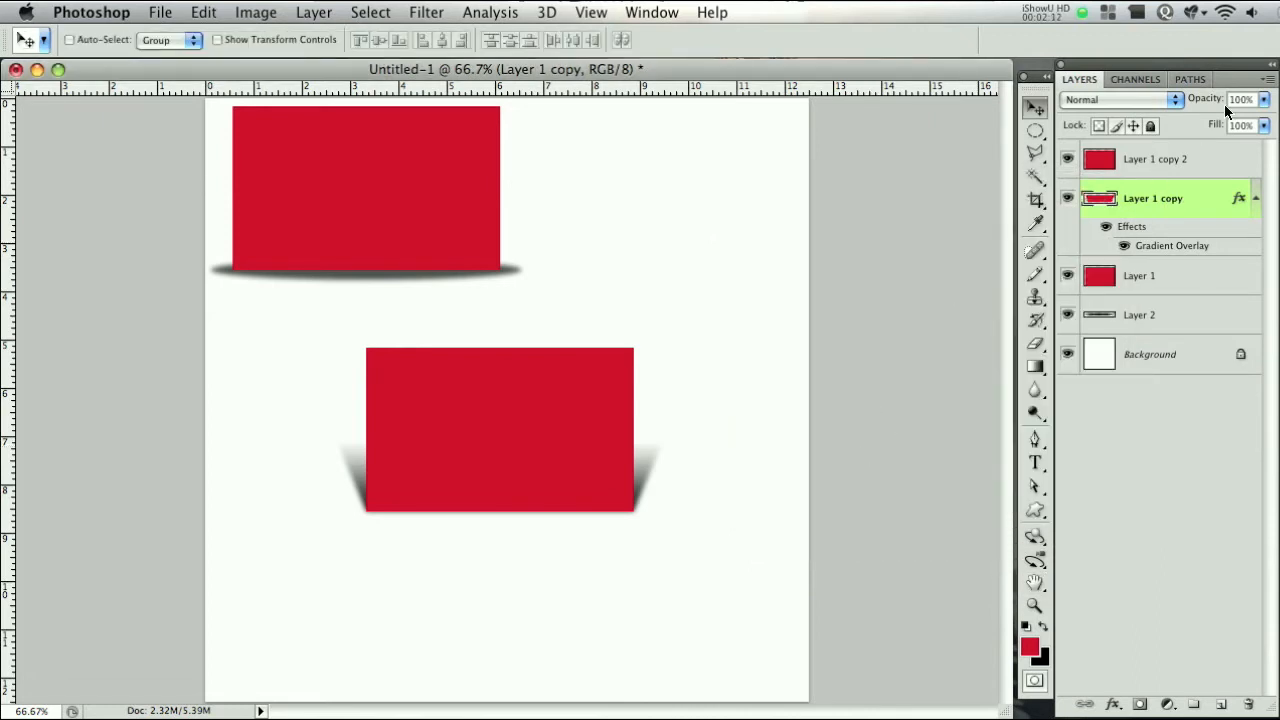
pyautogui.click(1240, 98)
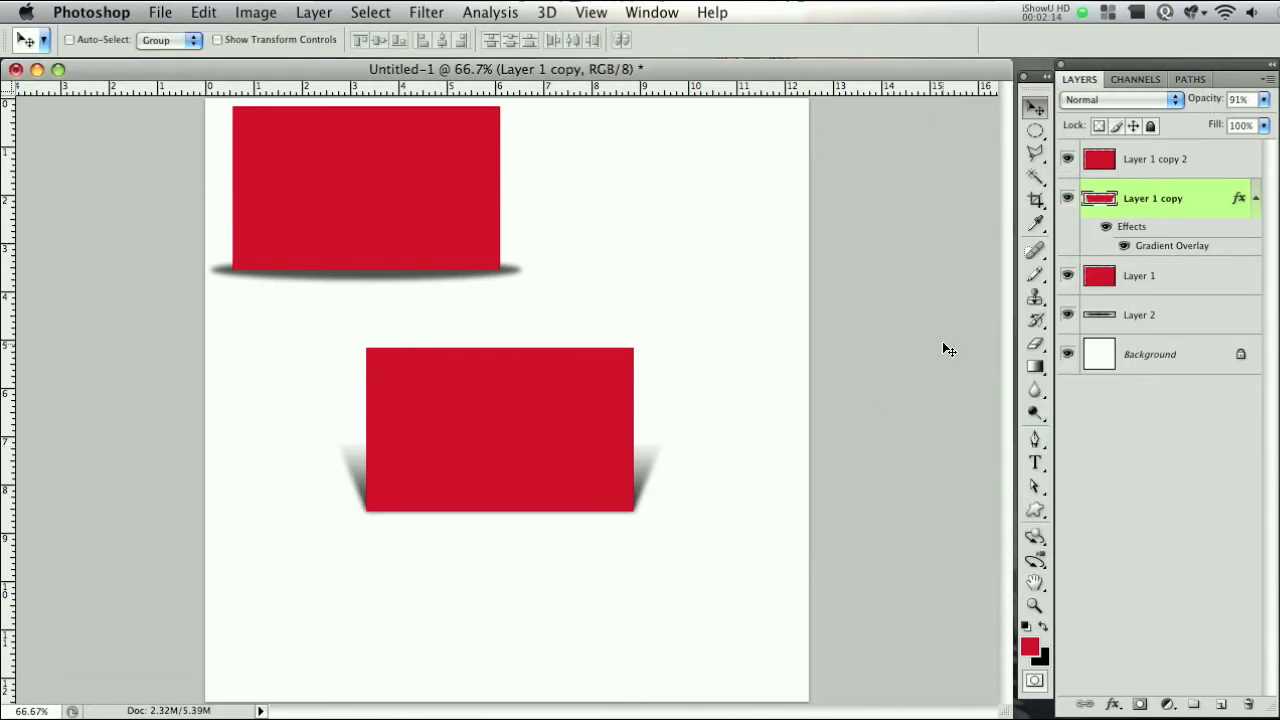
pyautogui.click(1155, 159)
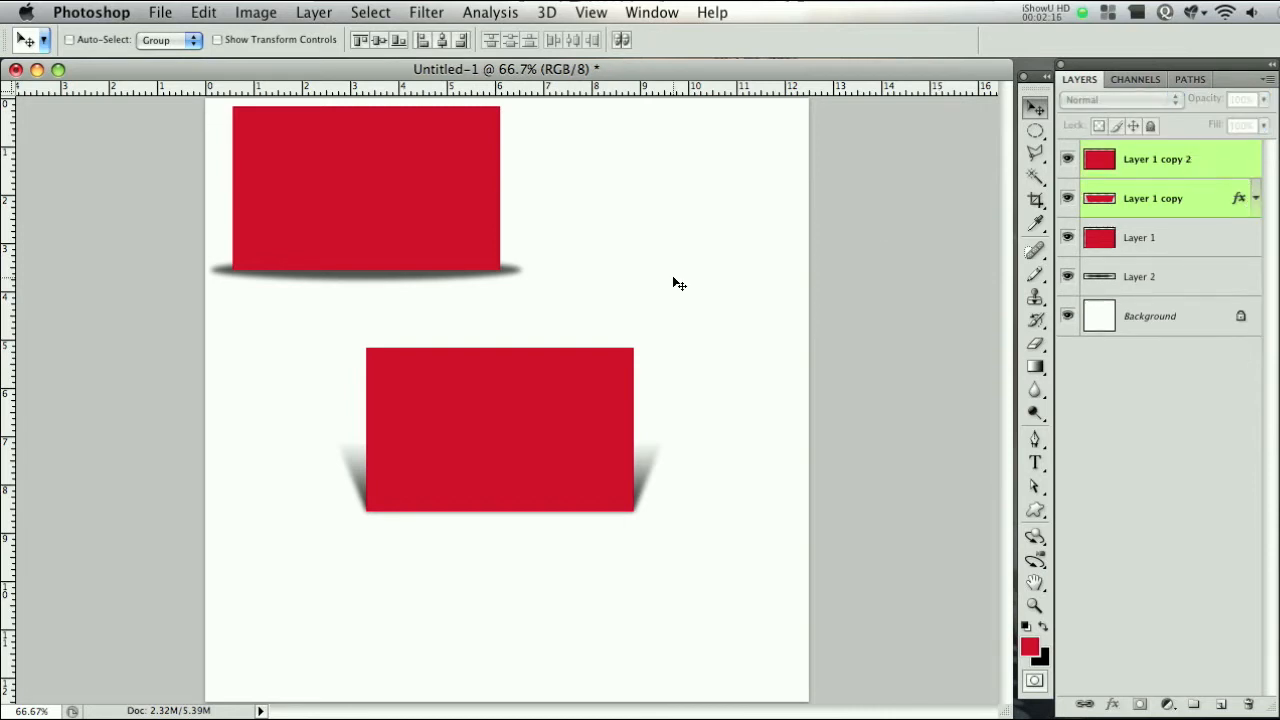
# - Stack the second rectangle under the first and place another copy to its right
pyautogui.moveTo(500, 430); pyautogui.dragTo(657, 210)
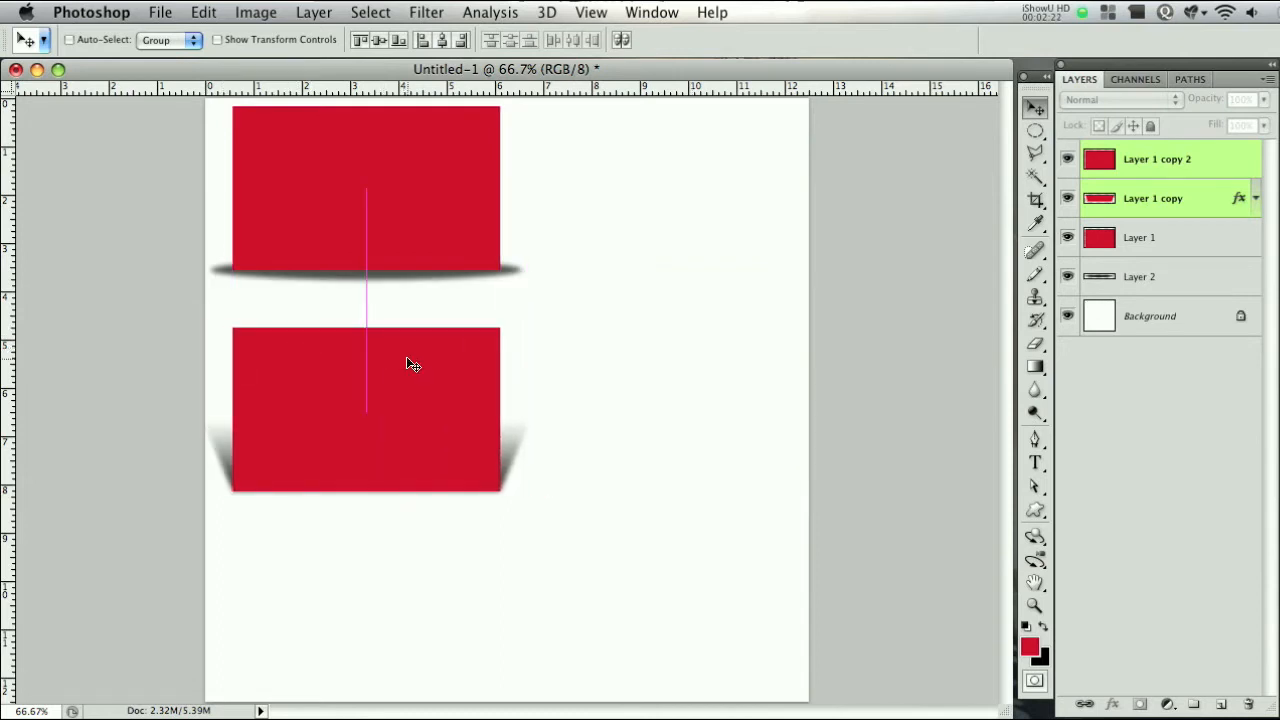
pyautogui.click(1157, 159)
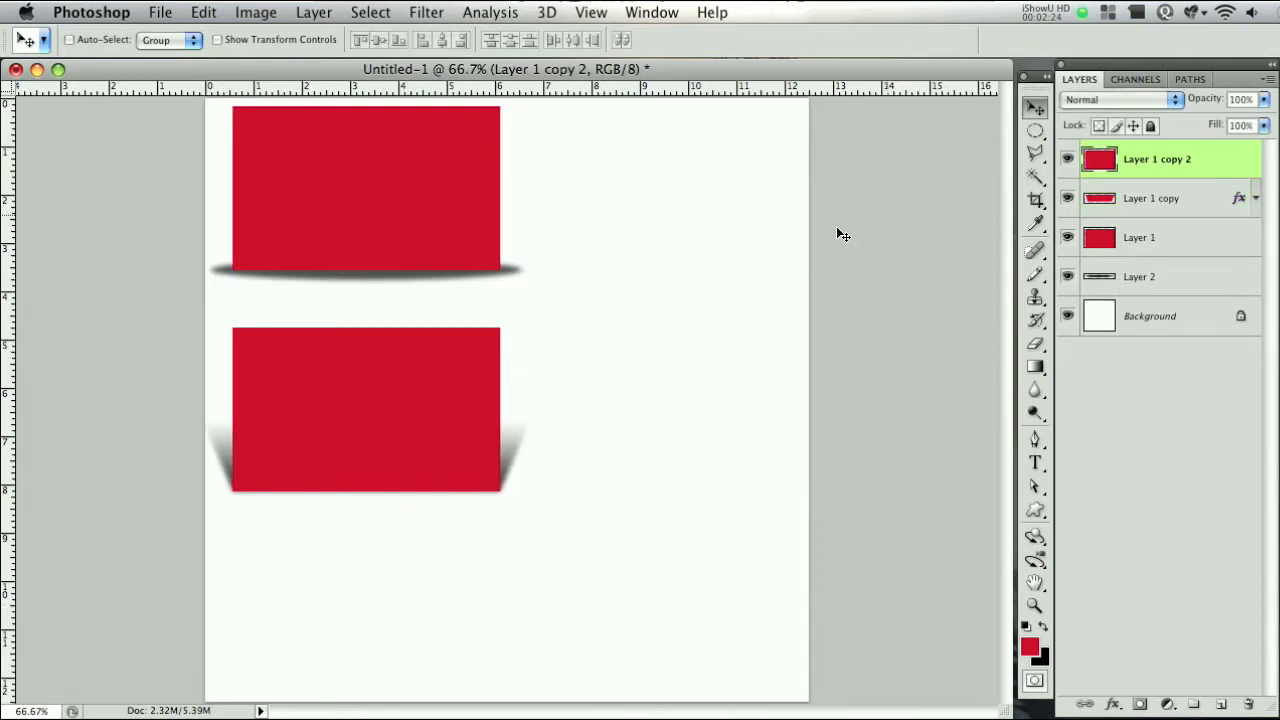
pyautogui.moveTo(840, 235); pyautogui.dragTo(718, 407)
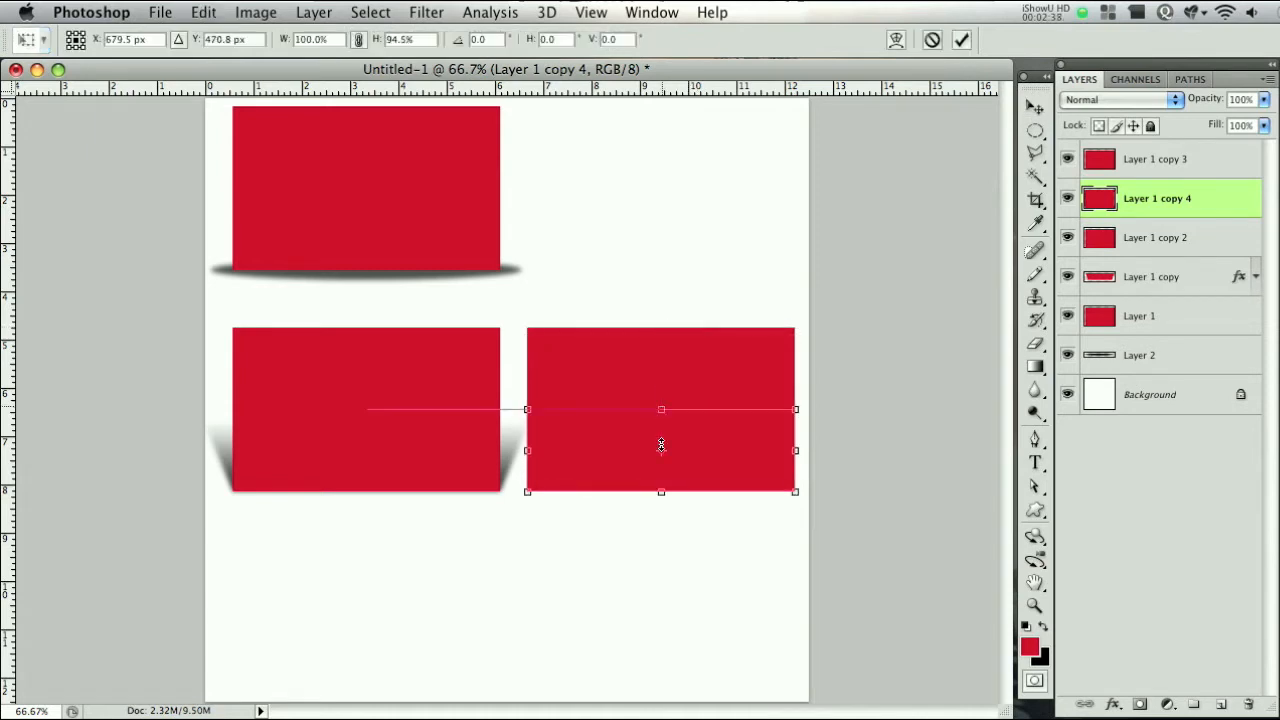
# - Squash and widen the strip under the third rectangle into a floor trapezoid
pyautogui.moveTo(661, 490); pyautogui.dragTo(661, 557)
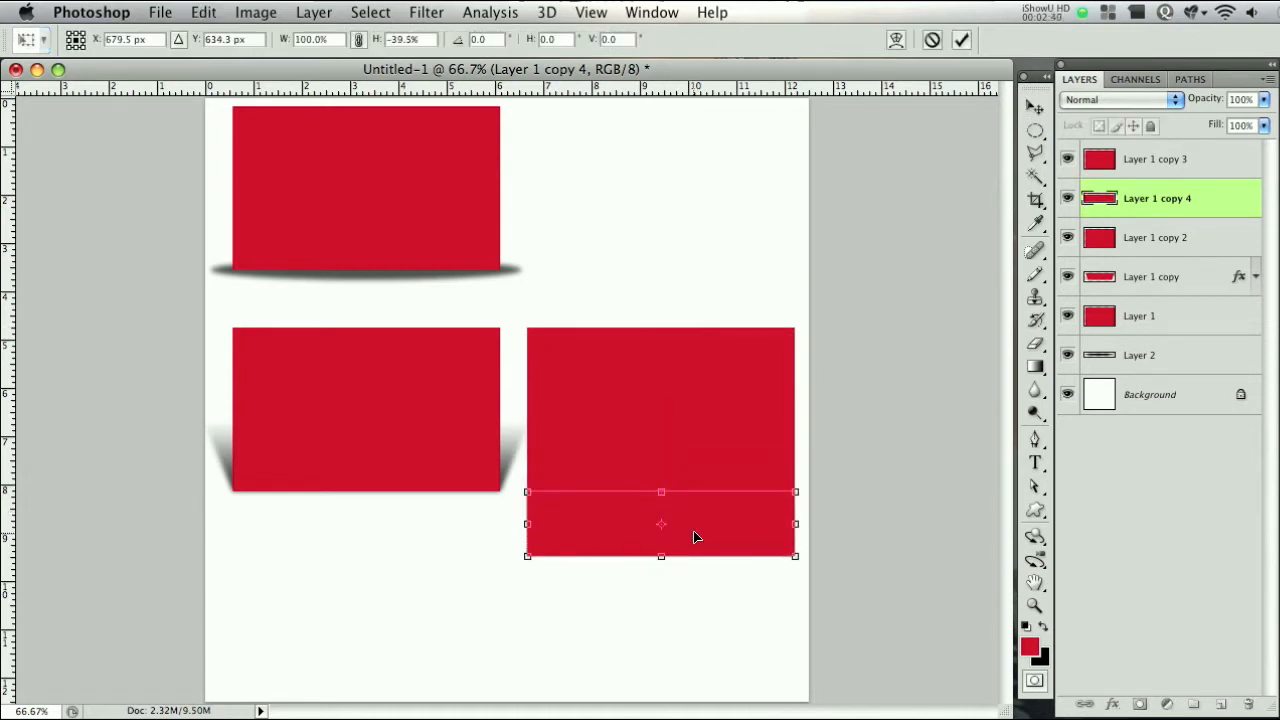
pyautogui.moveTo(495, 574)
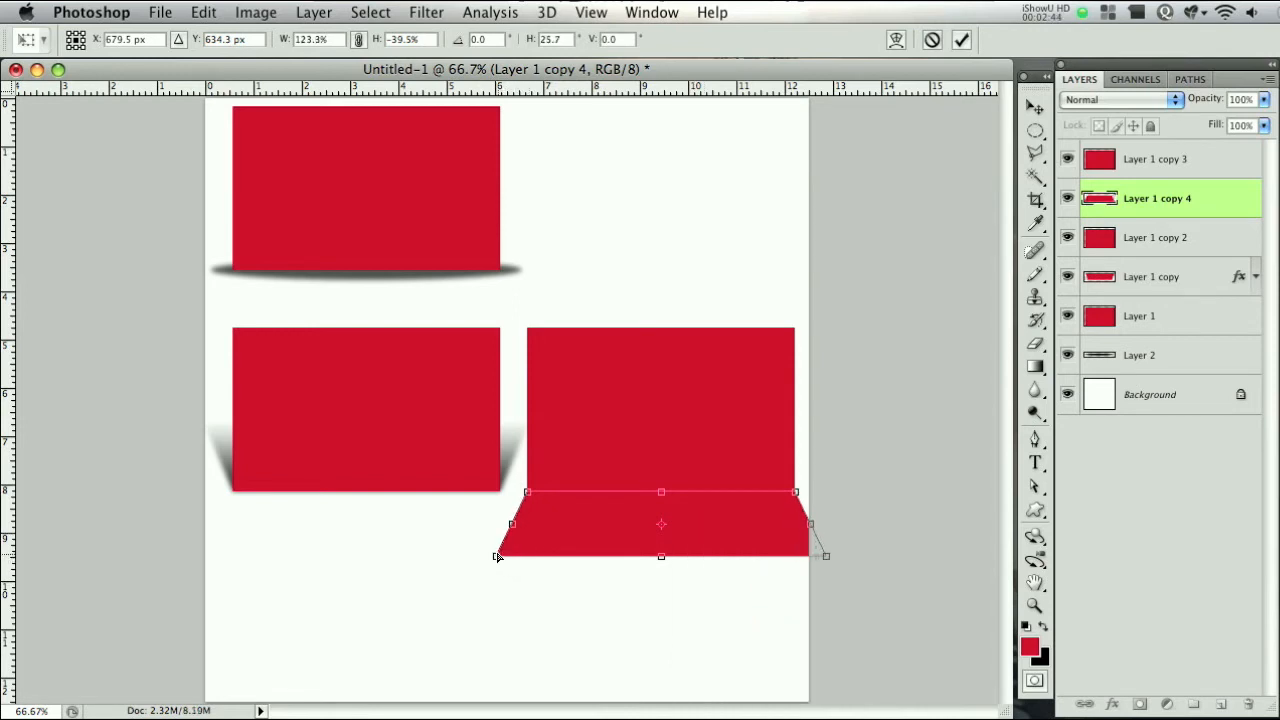
pyautogui.click(961, 40)
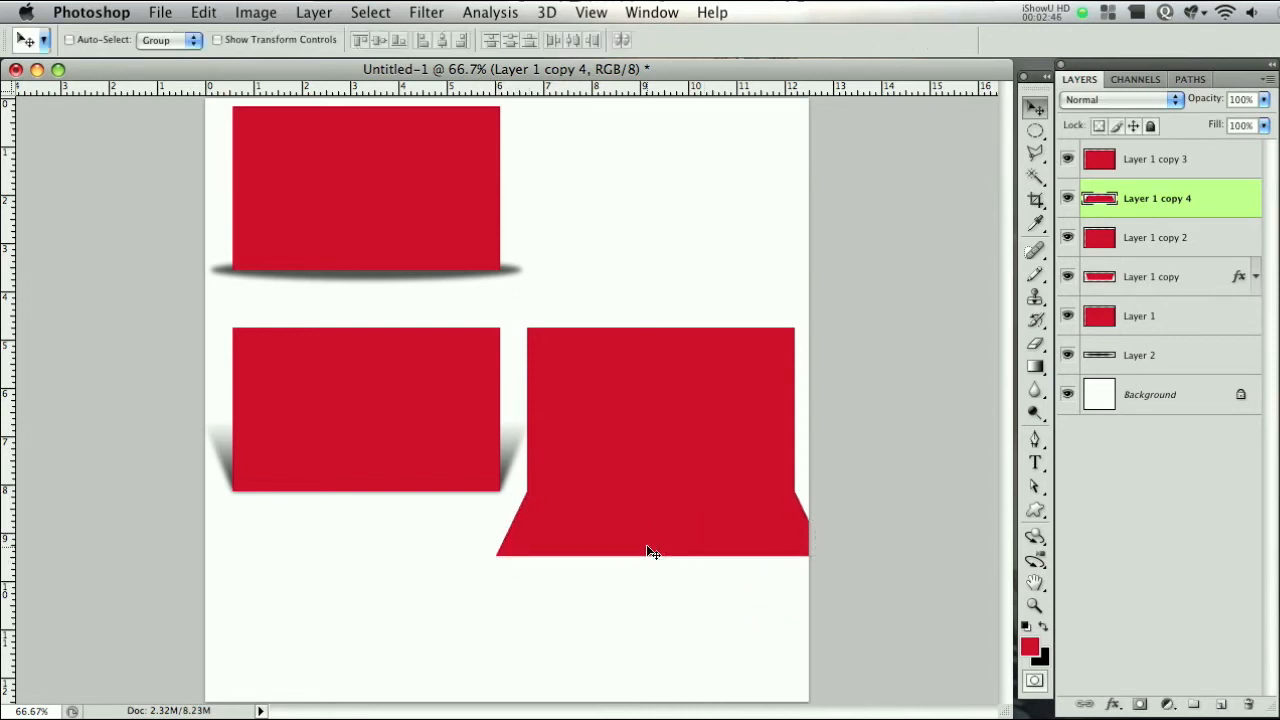
pyautogui.click(1067, 237)
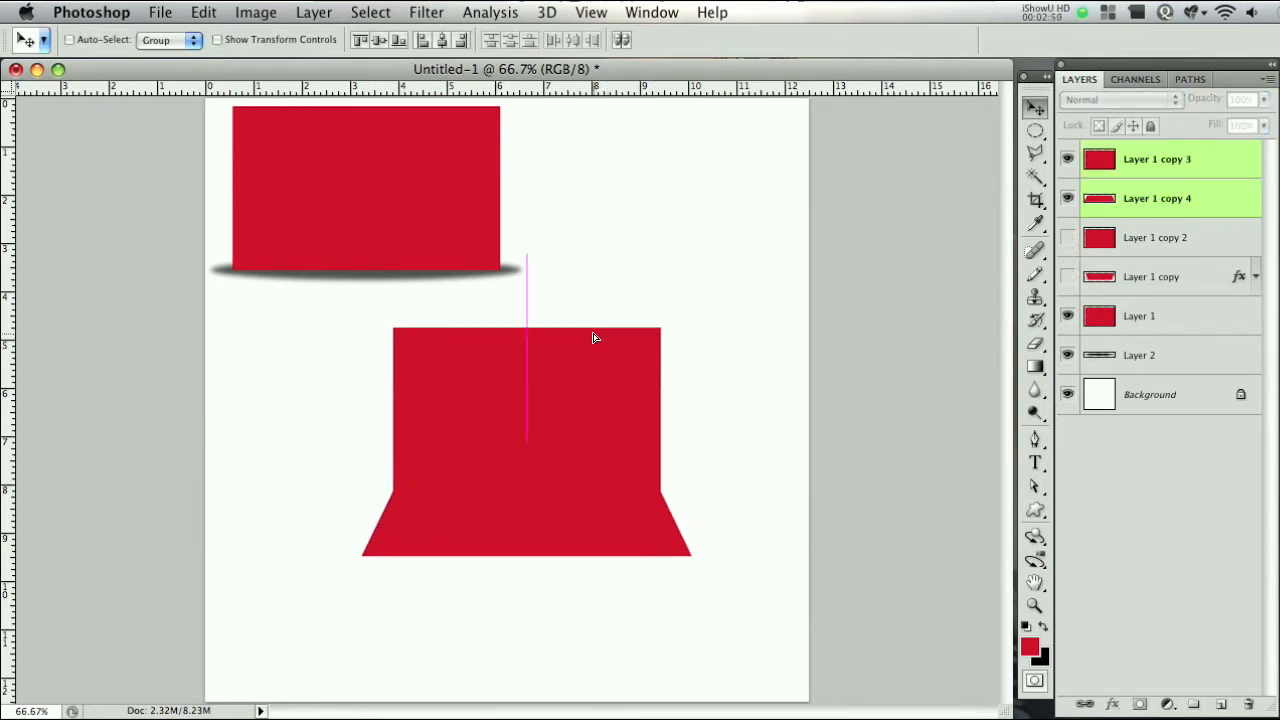
# - Give the floor trapezoid a reversed black-white Gradient Overlay at 127% scale
pyautogui.click(1157, 198)
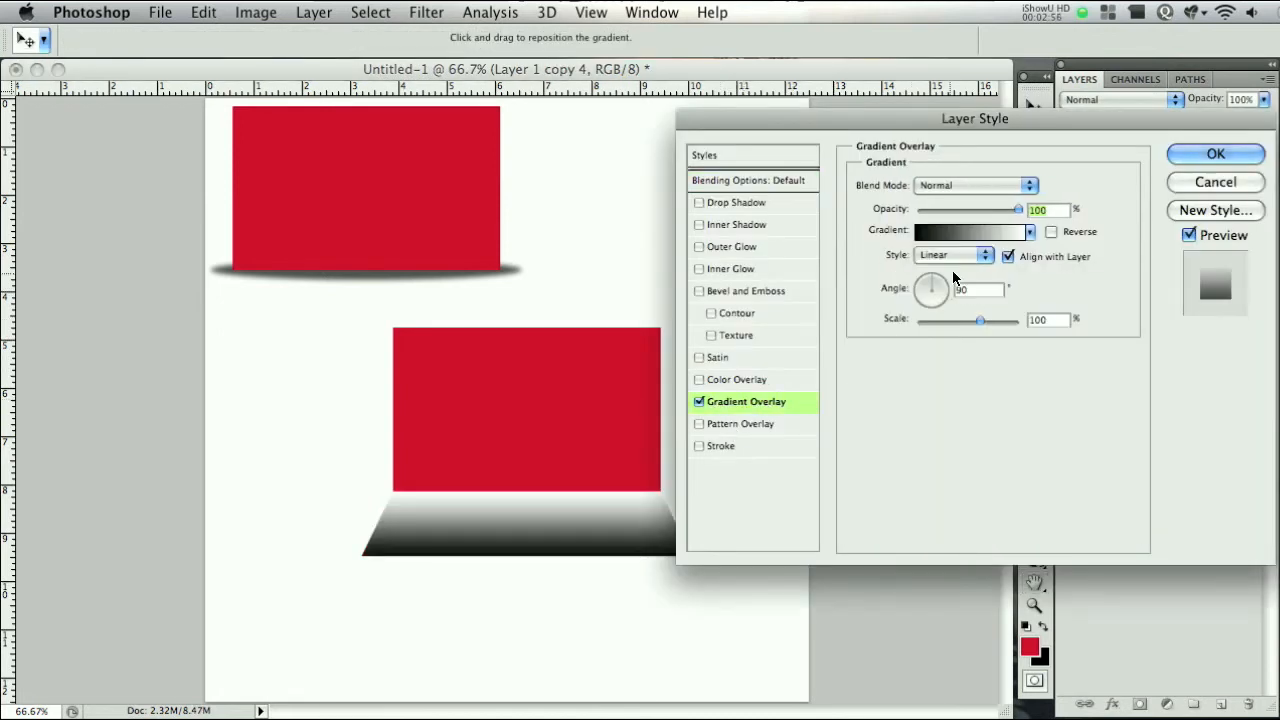
pyautogui.click(1051, 231)
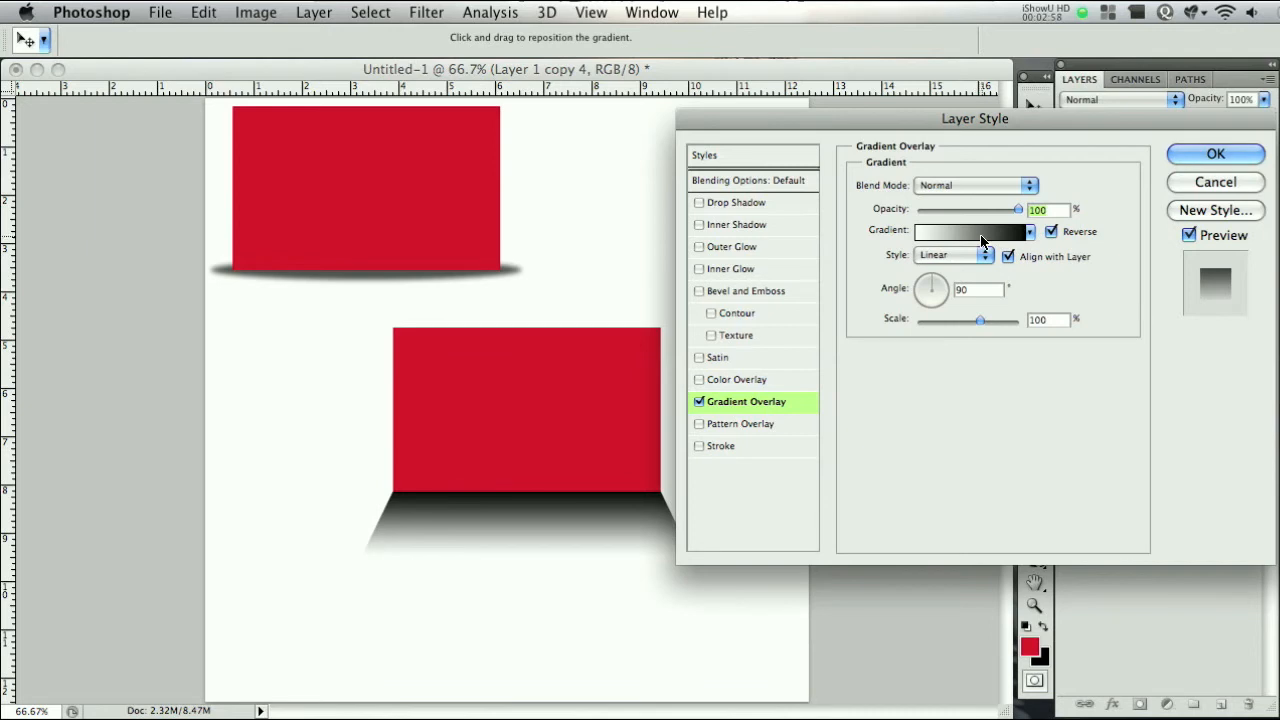
pyautogui.moveTo(980, 320); pyautogui.dragTo(998, 320)
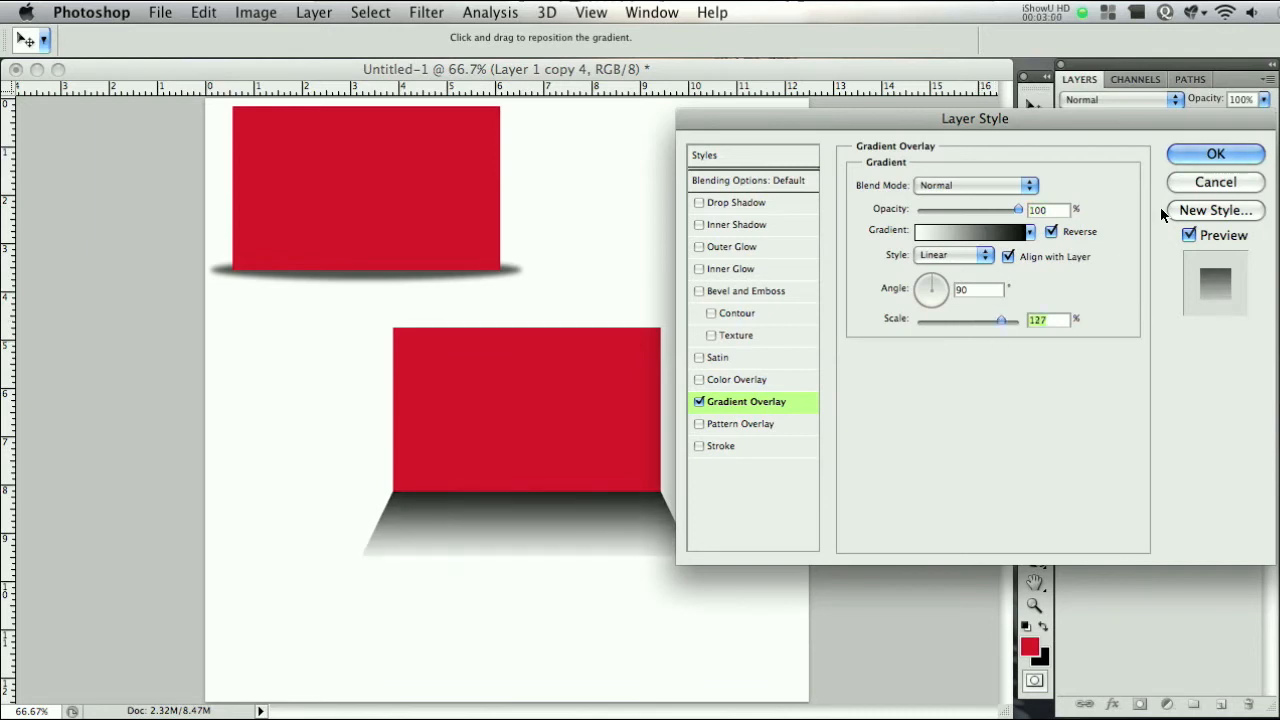
pyautogui.click(426, 12)
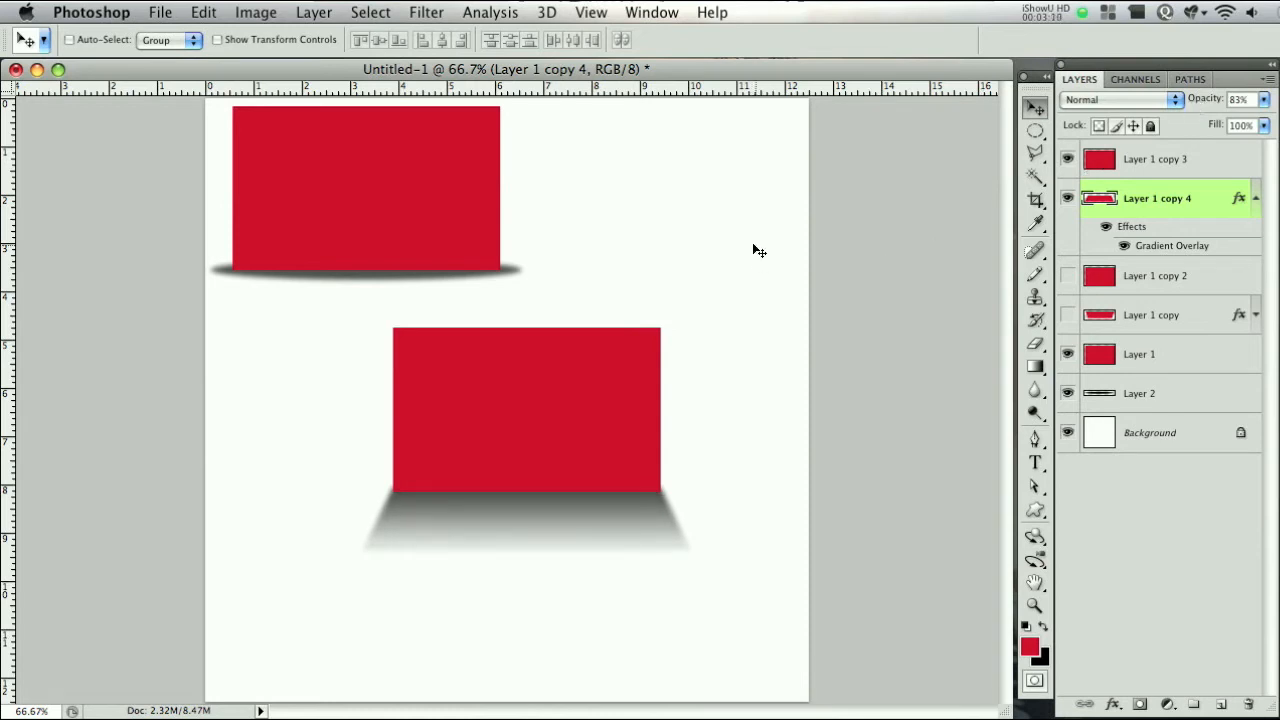
pyautogui.moveTo(500, 390)
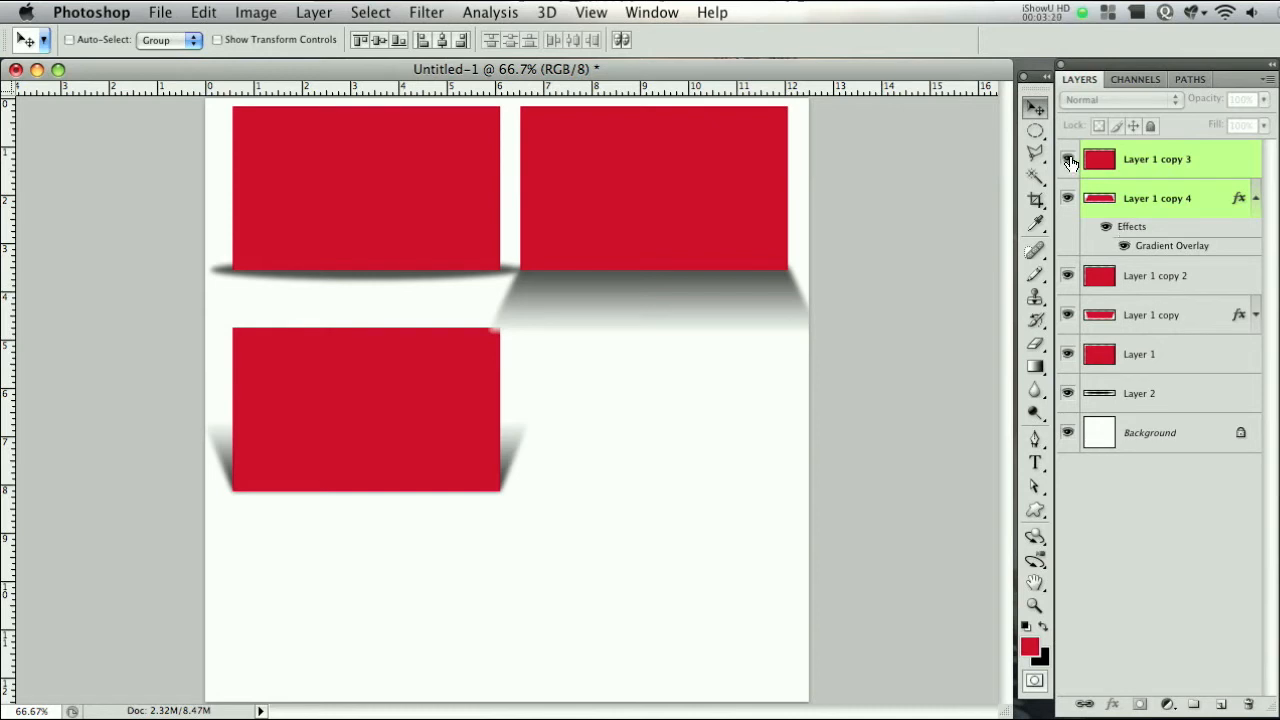
# - Hide the rectangles, draw a red person silhouette, and start skewing its duplicate flat
pyautogui.click(1067, 159)
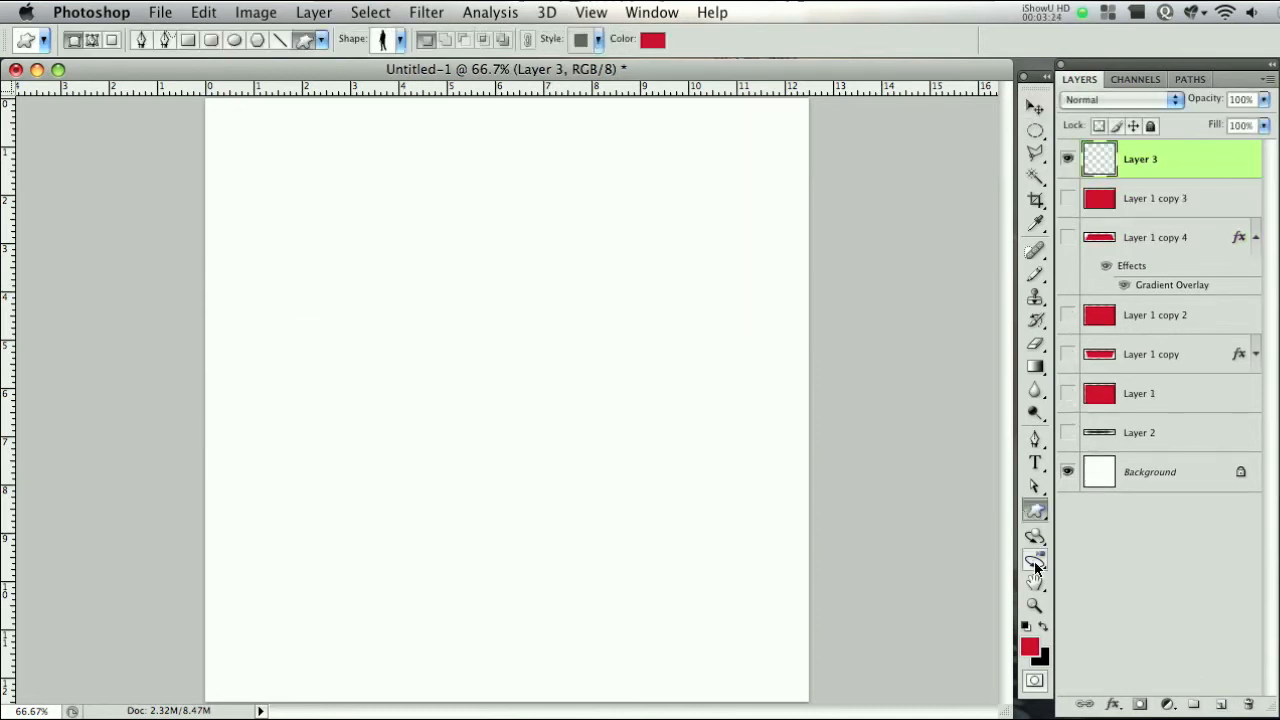
pyautogui.moveTo(385, 180); pyautogui.dragTo(455, 380)
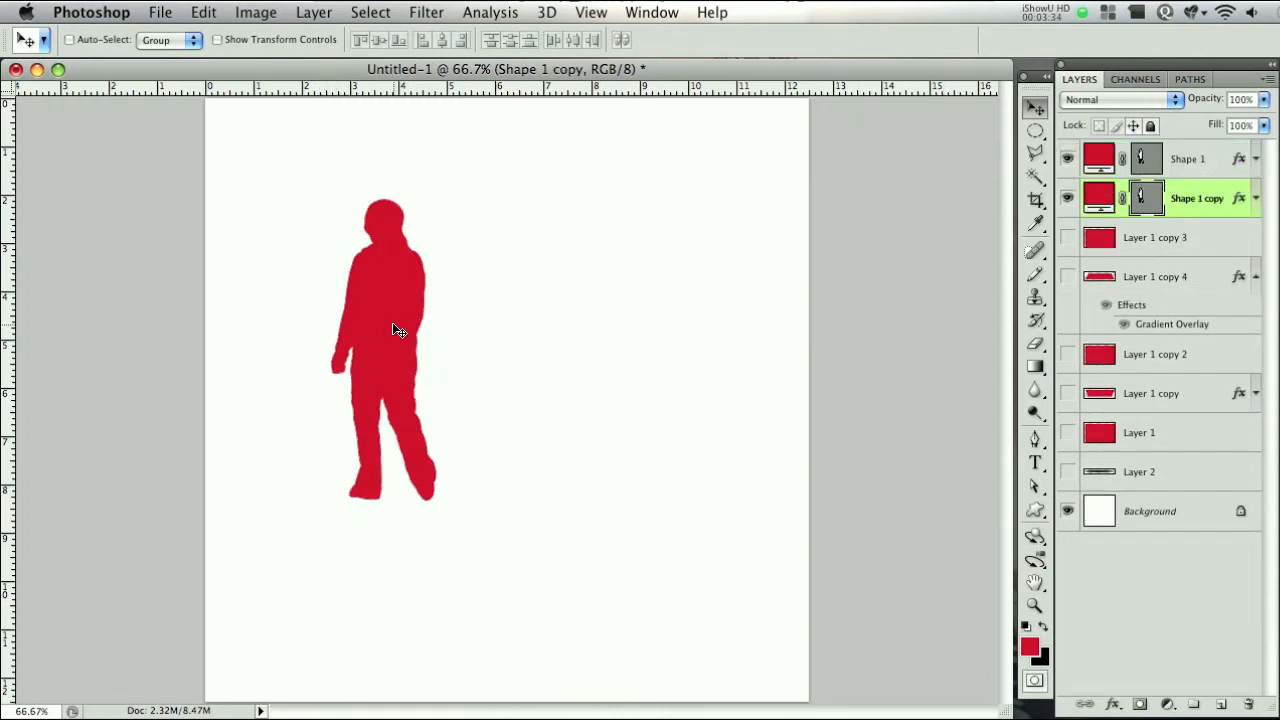
pyautogui.rightClick(385, 350)
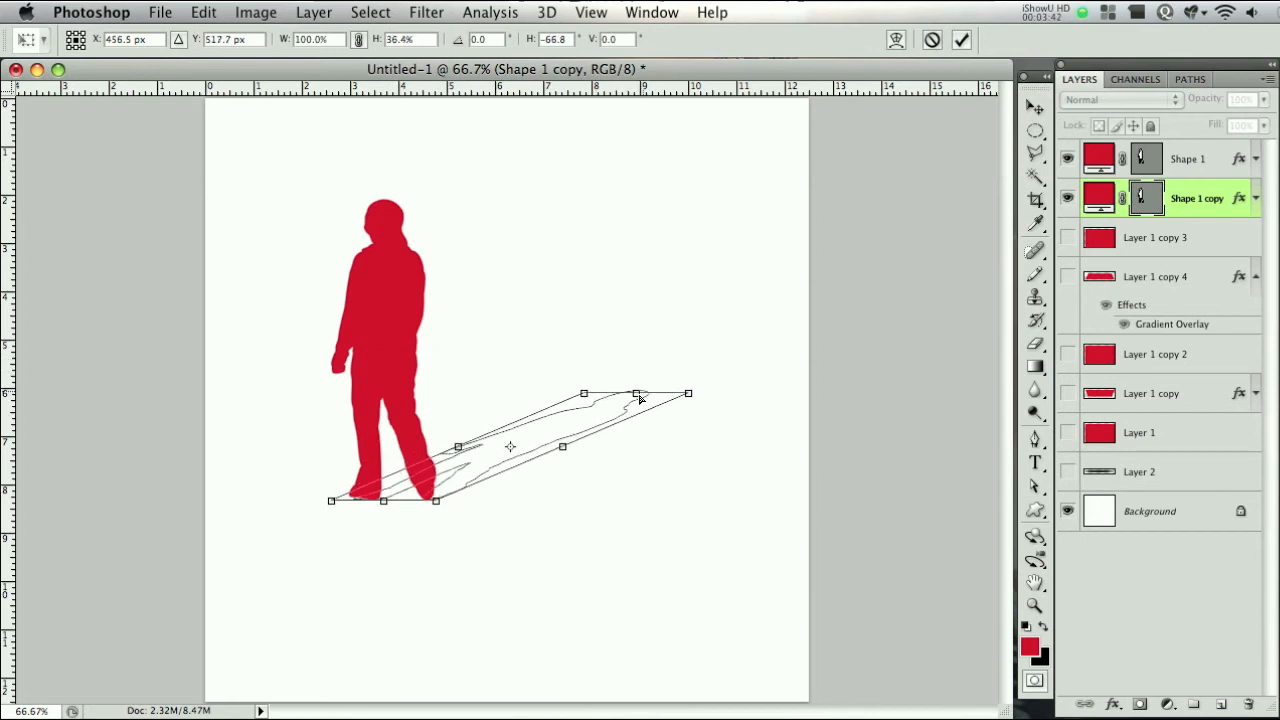
# - Commit the skew, remove the copy's stroke and add a black-white Gradient Overlay at 111%
pyautogui.click(961, 40)
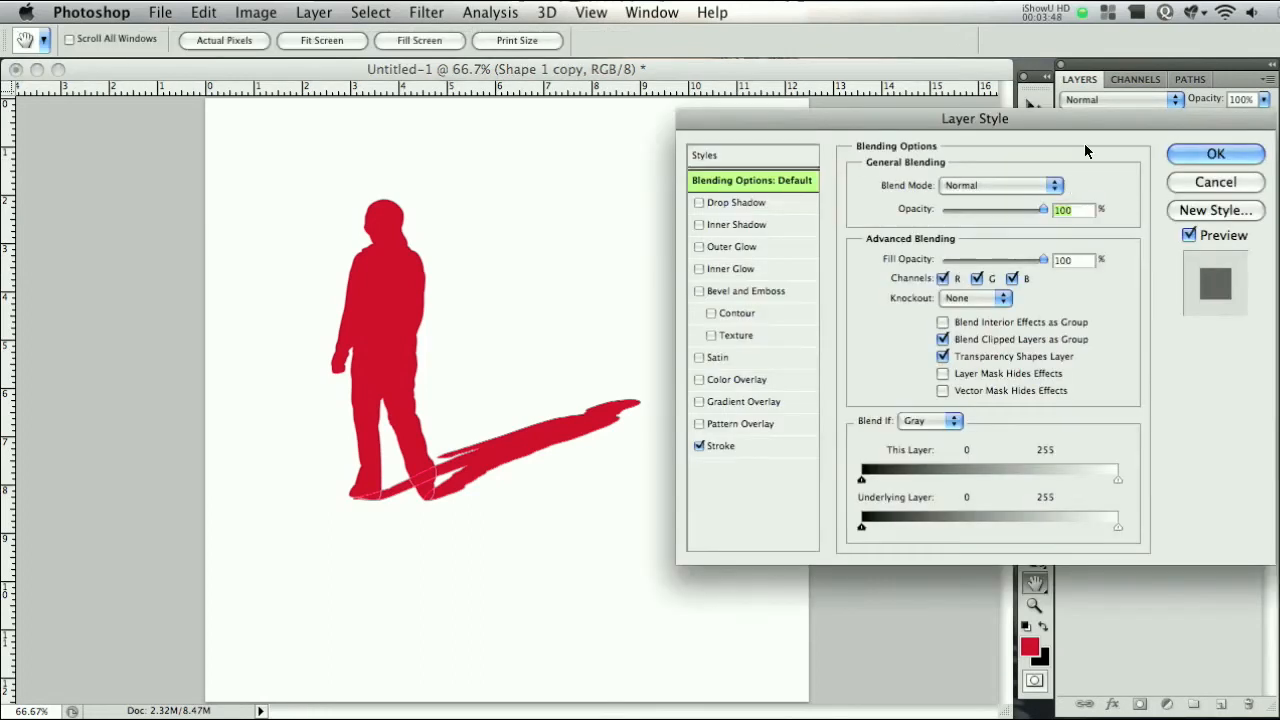
pyautogui.click(699, 445)
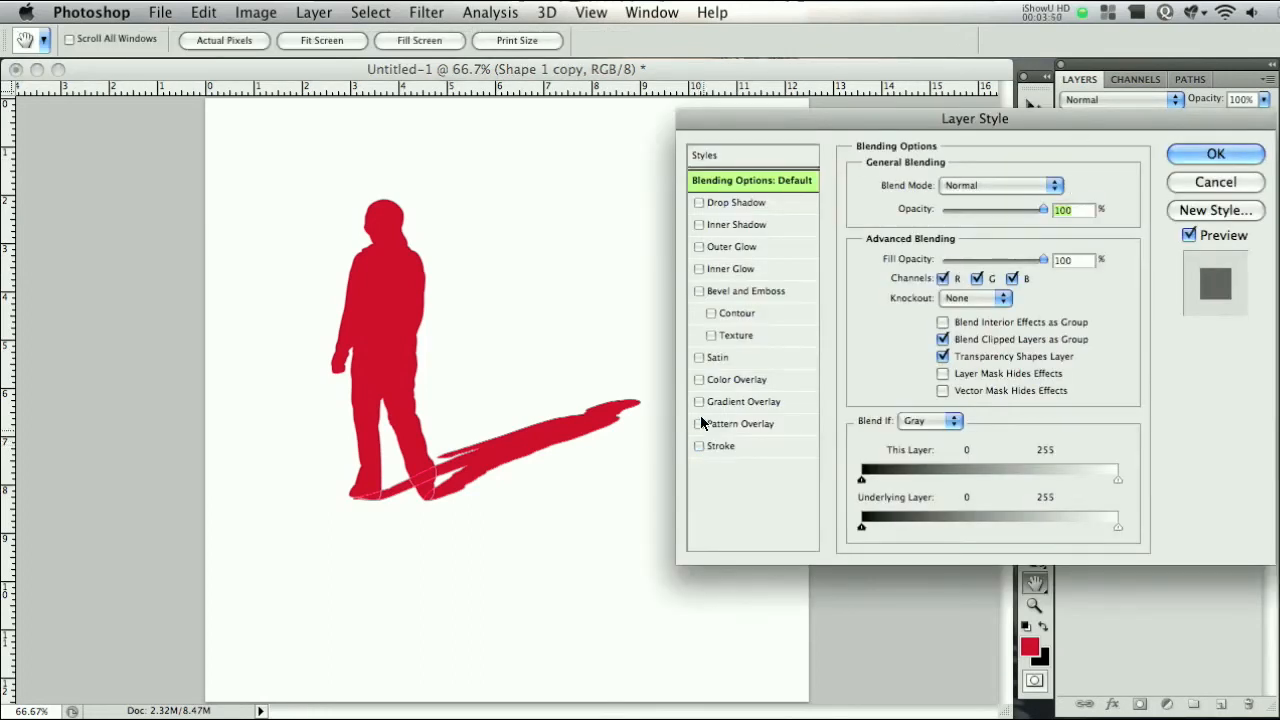
pyautogui.click(746, 401)
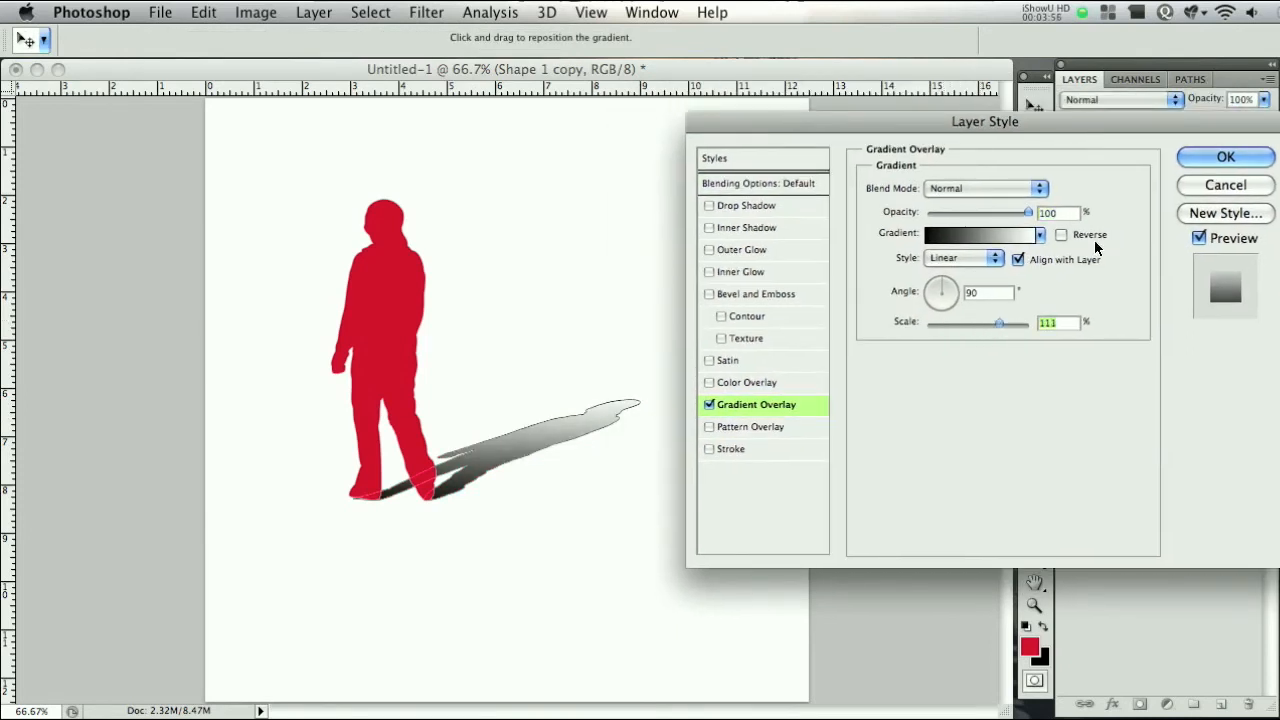
pyautogui.click(1225, 157)
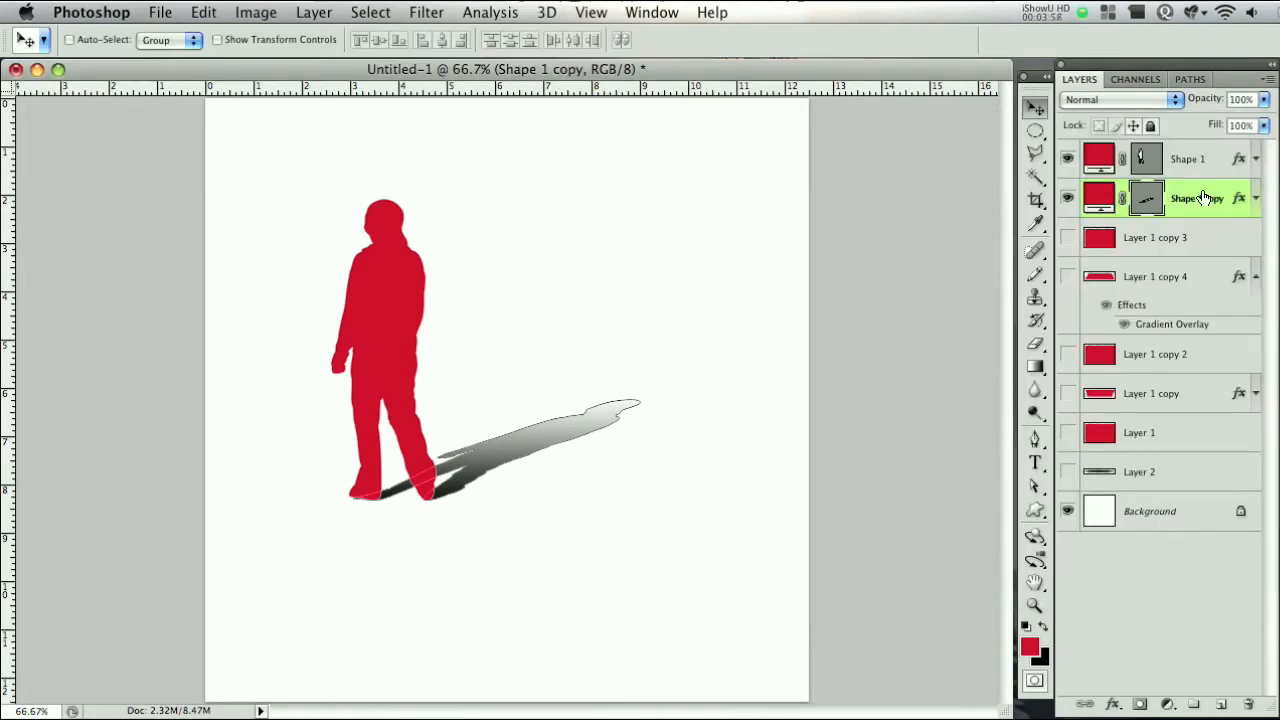
# - Rasterize the shadow layer and soften it with a 1.1 px Gaussian Blur
pyautogui.rightClick(1197, 198)
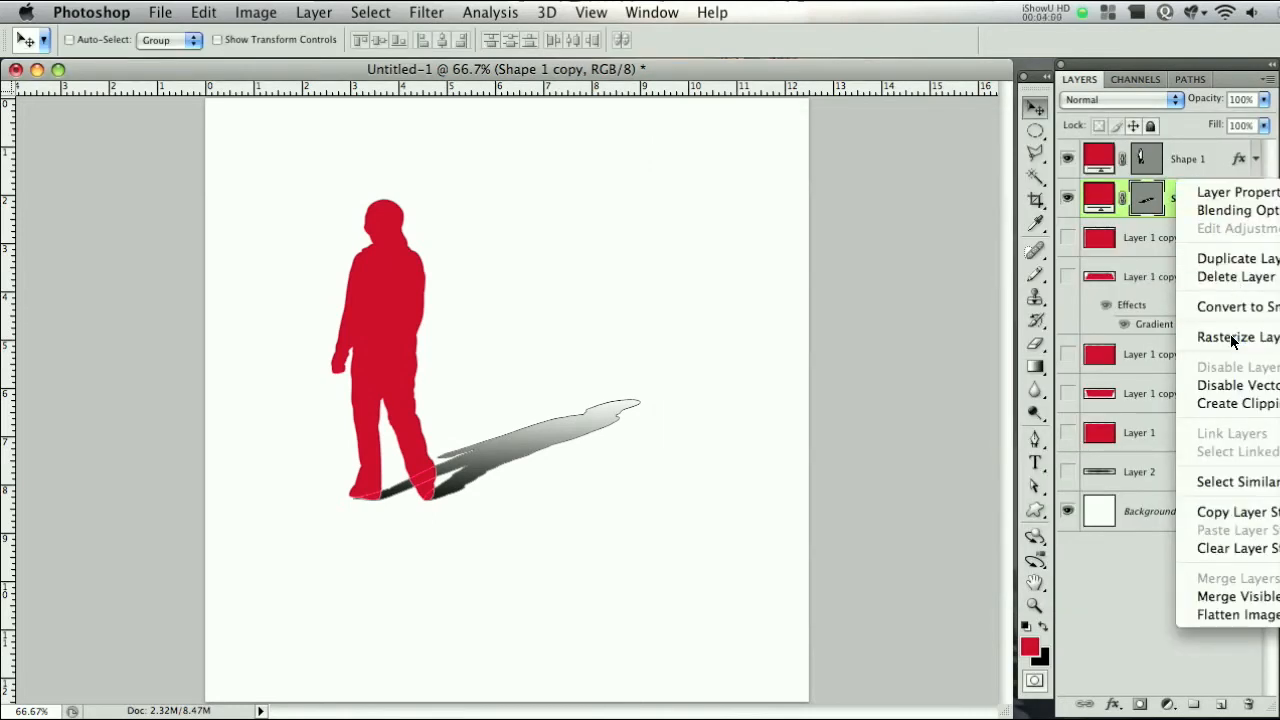
pyautogui.click(1237, 337)
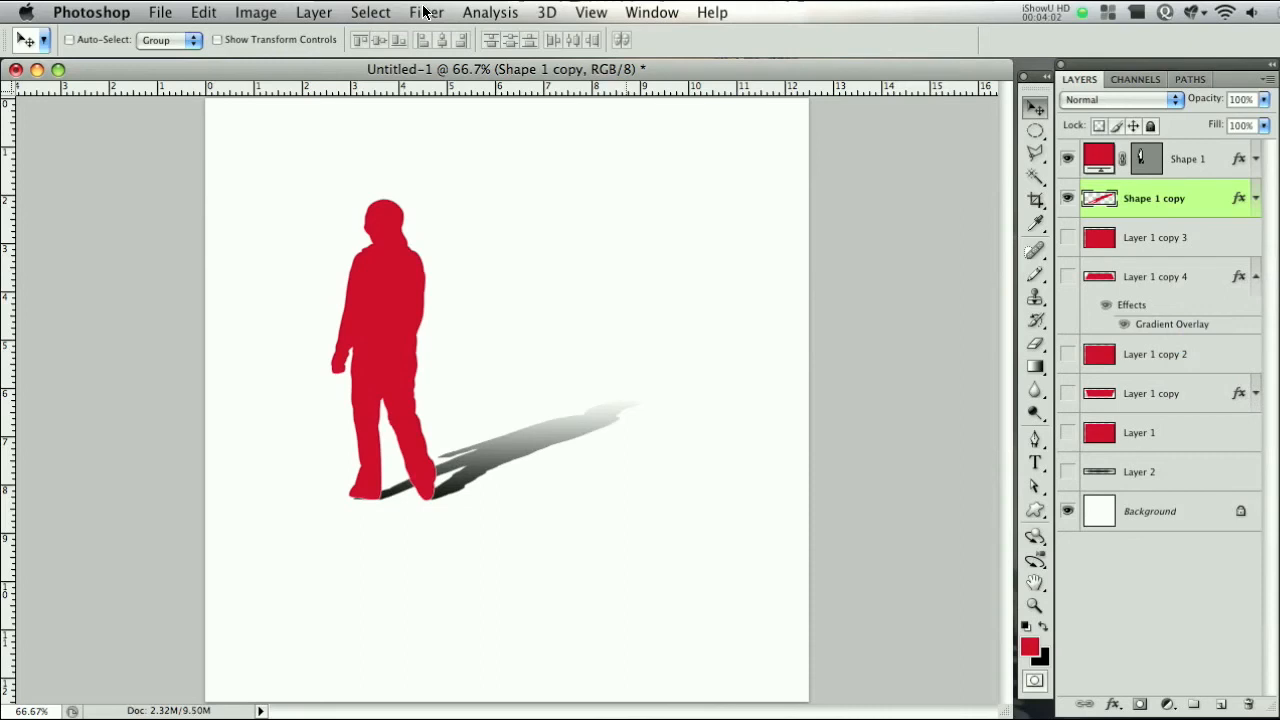
pyautogui.click(426, 12)
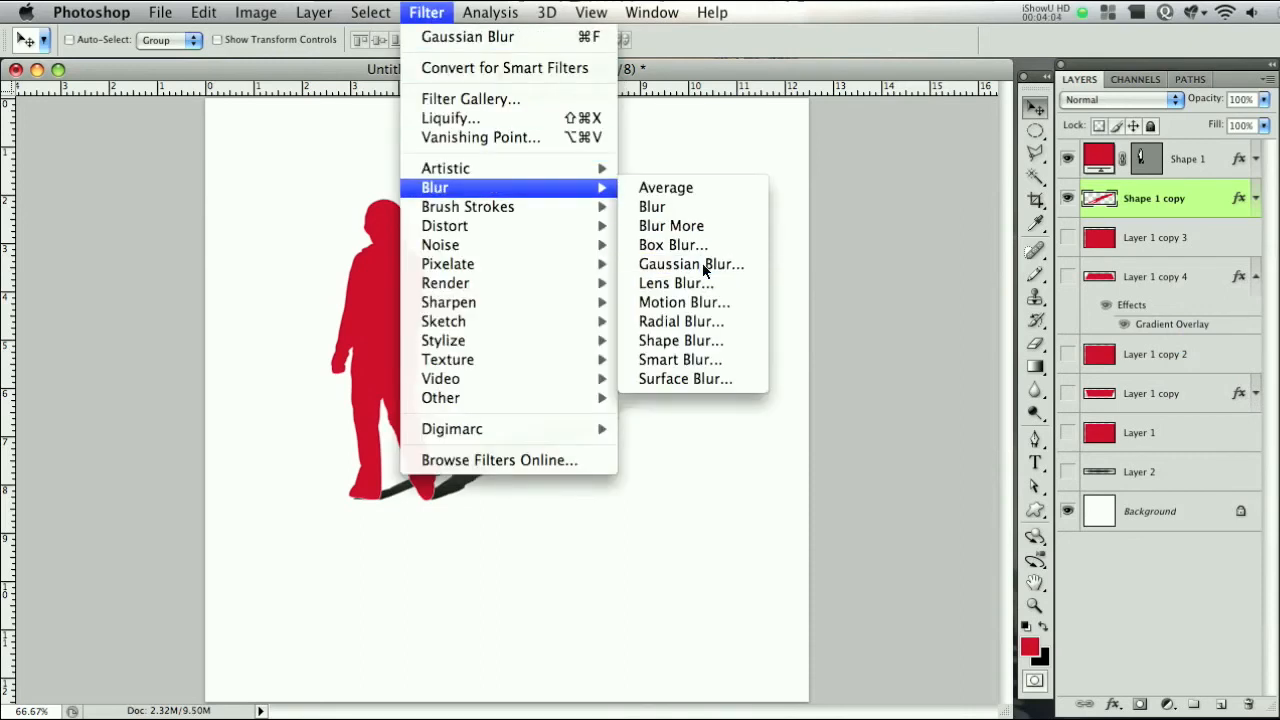
pyautogui.click(691, 264)
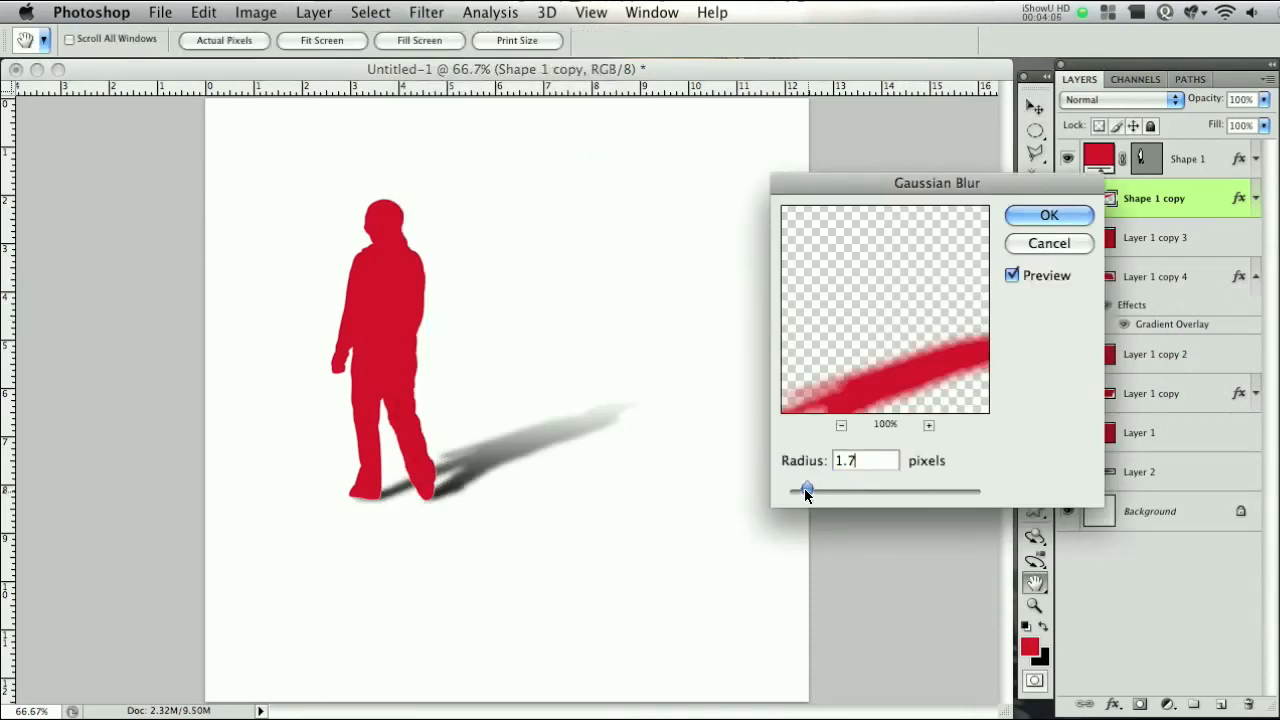
pyautogui.moveTo(808, 489); pyautogui.dragTo(800, 489)
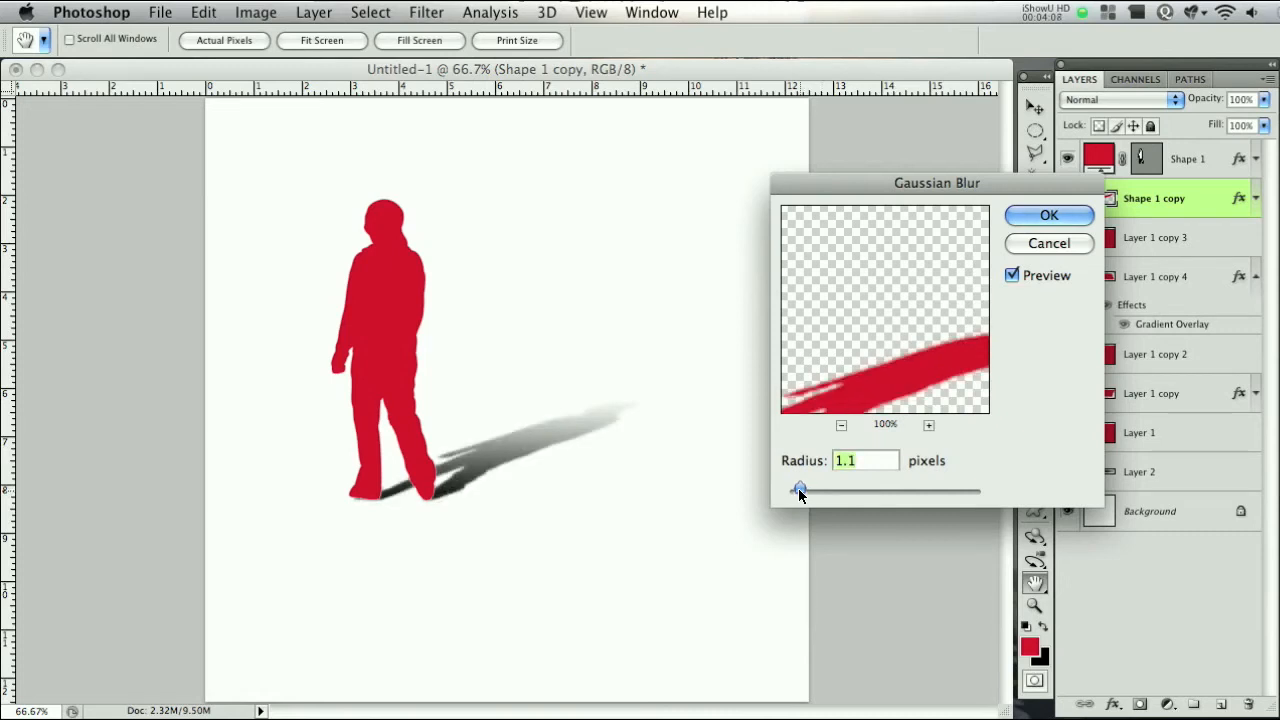
pyautogui.moveTo(1025, 243)
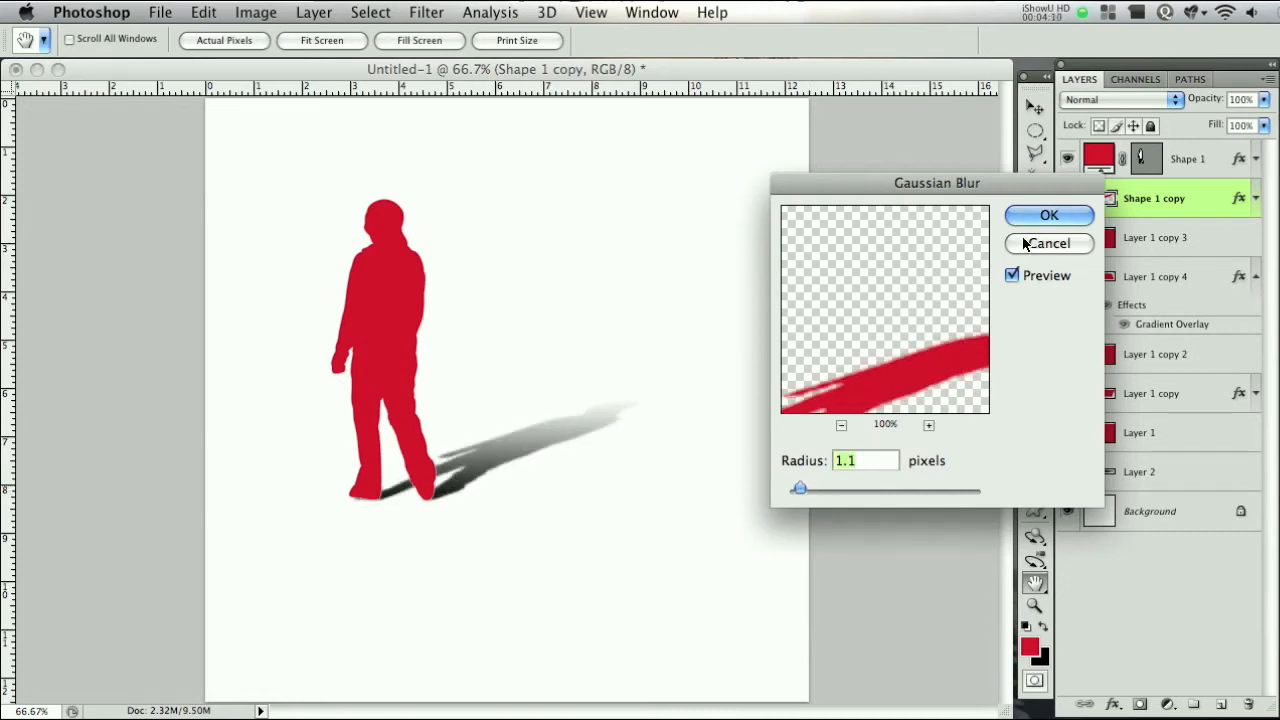
pyautogui.click(1049, 215)
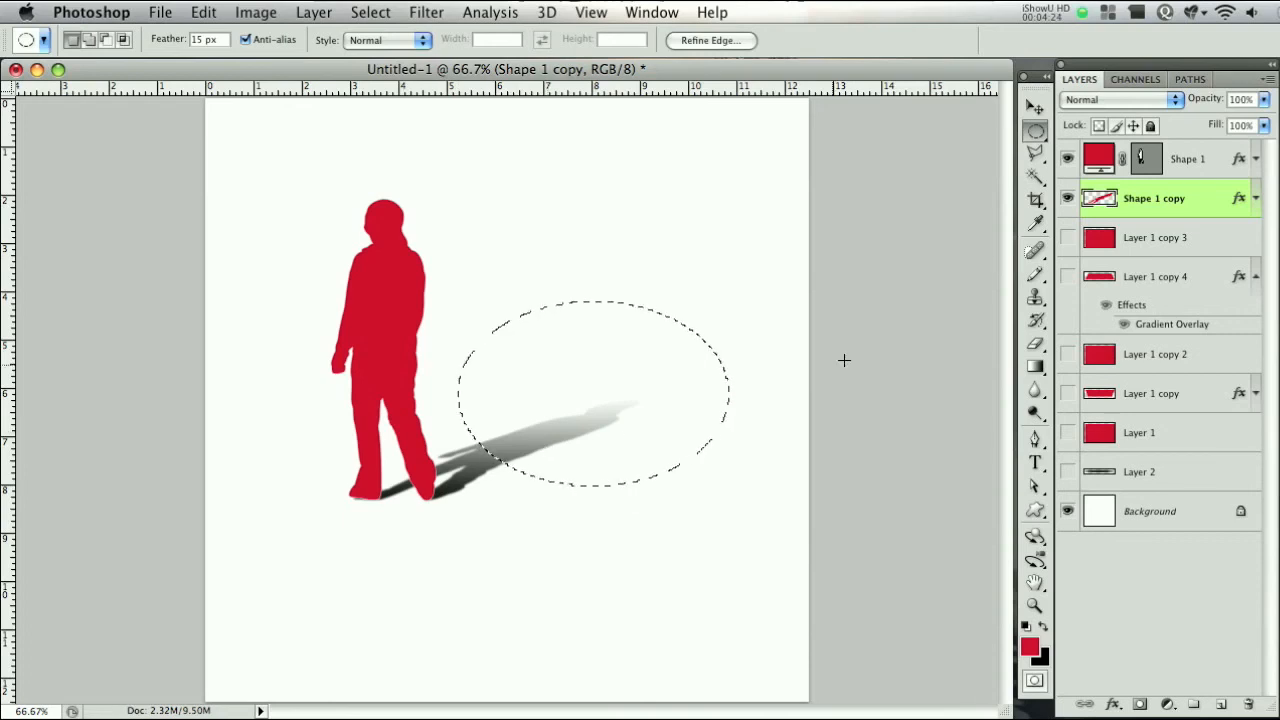
# - Apply a stronger 3.7 px Gaussian Blur to the feathered selection at the shadow's far end
pyautogui.click(426, 12)
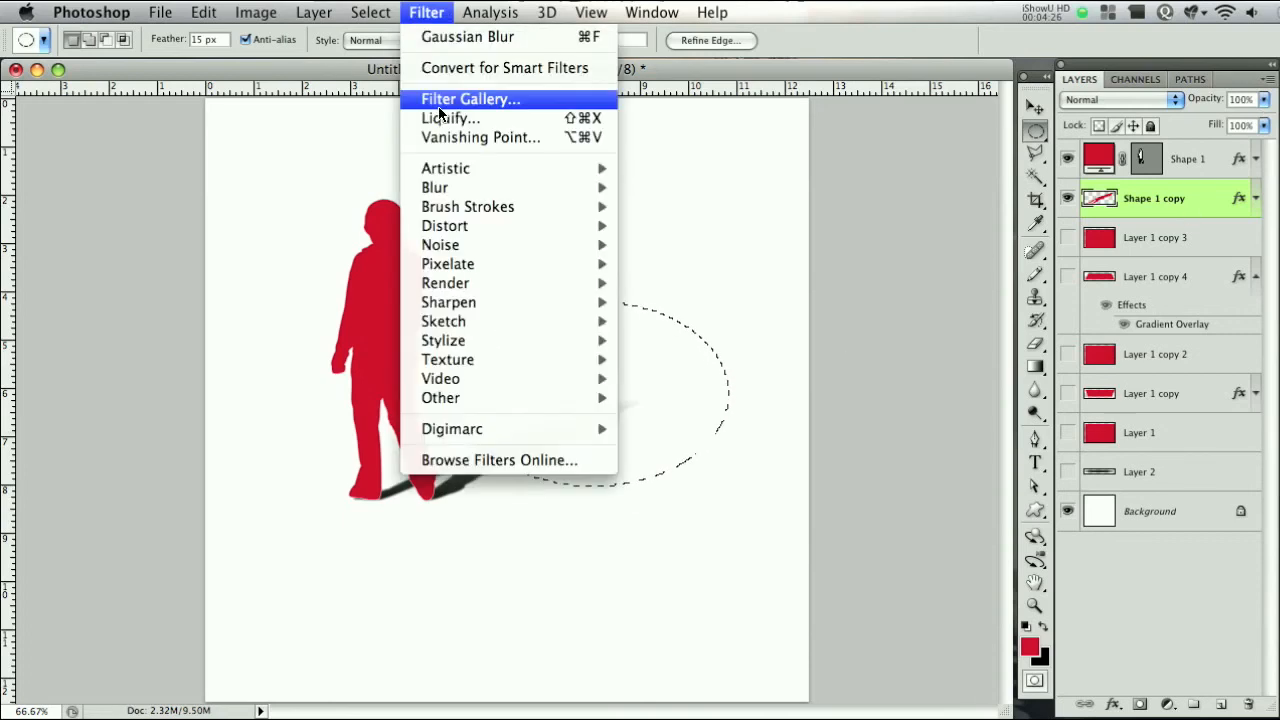
pyautogui.click(467, 37)
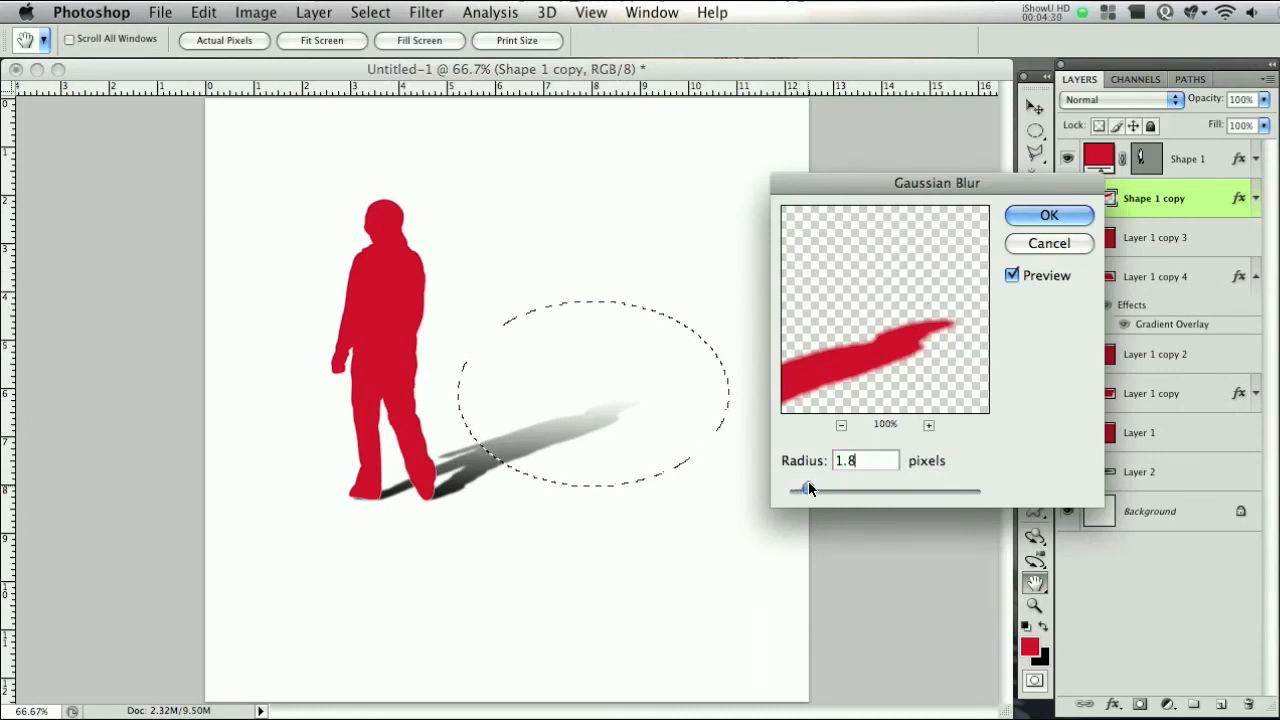
pyautogui.moveTo(808, 489); pyautogui.dragTo(827, 489)
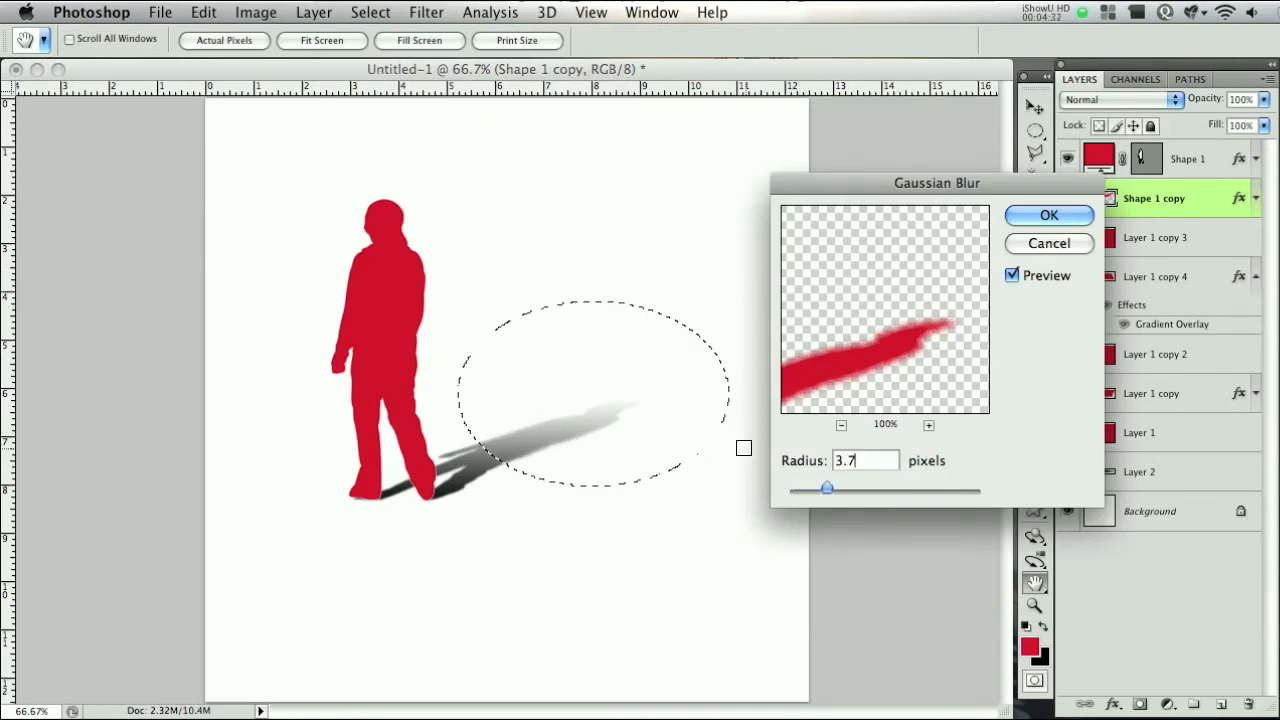
pyautogui.click(1048, 215)
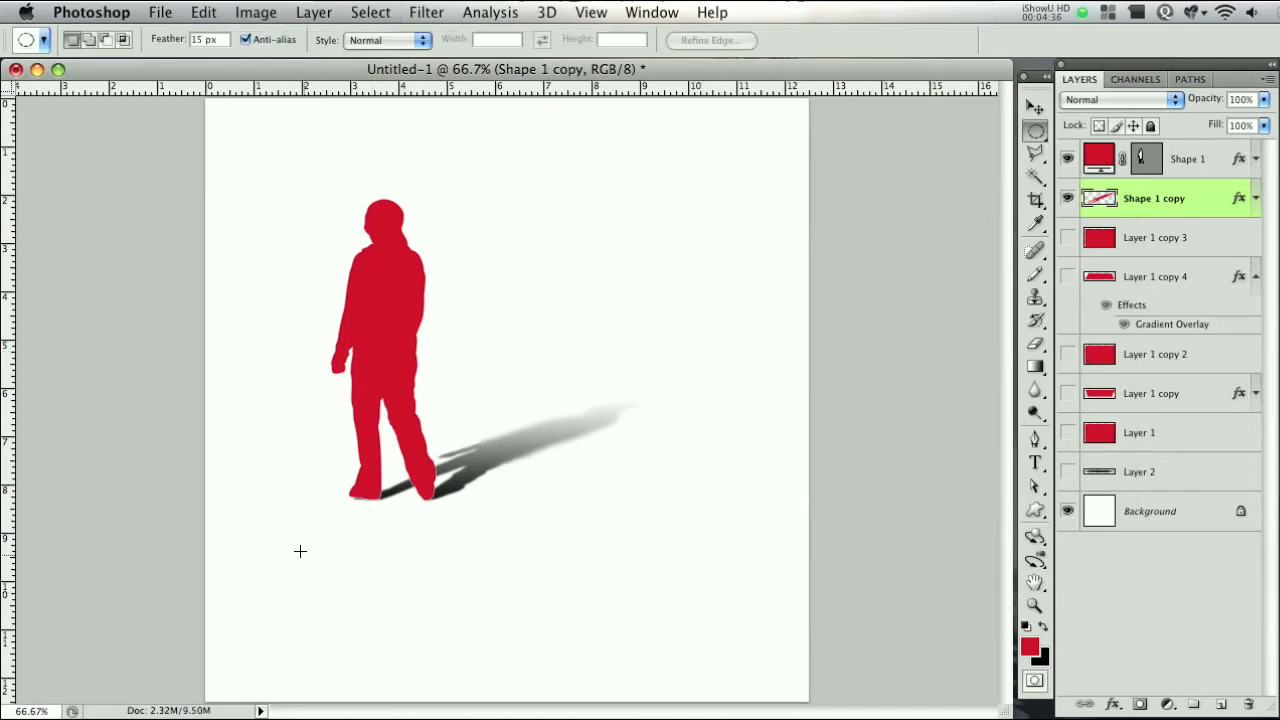
pyautogui.moveTo(572, 218)
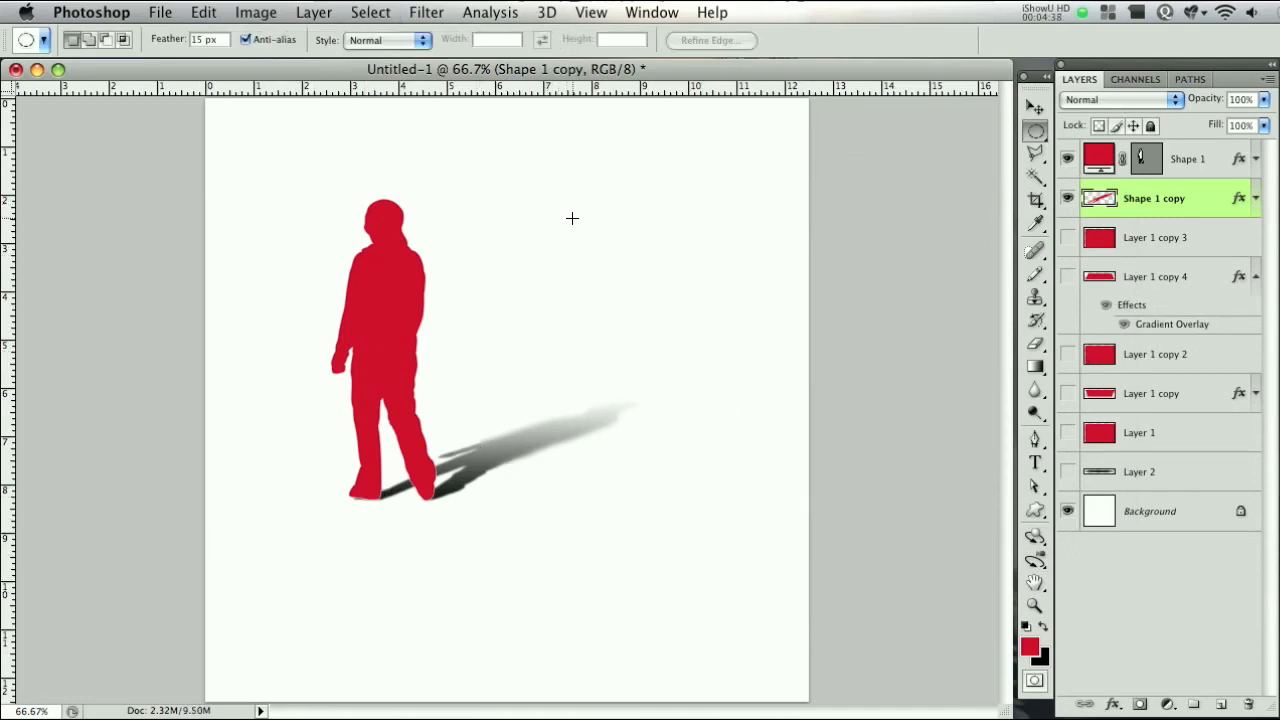
pyautogui.moveTo(592, 434)
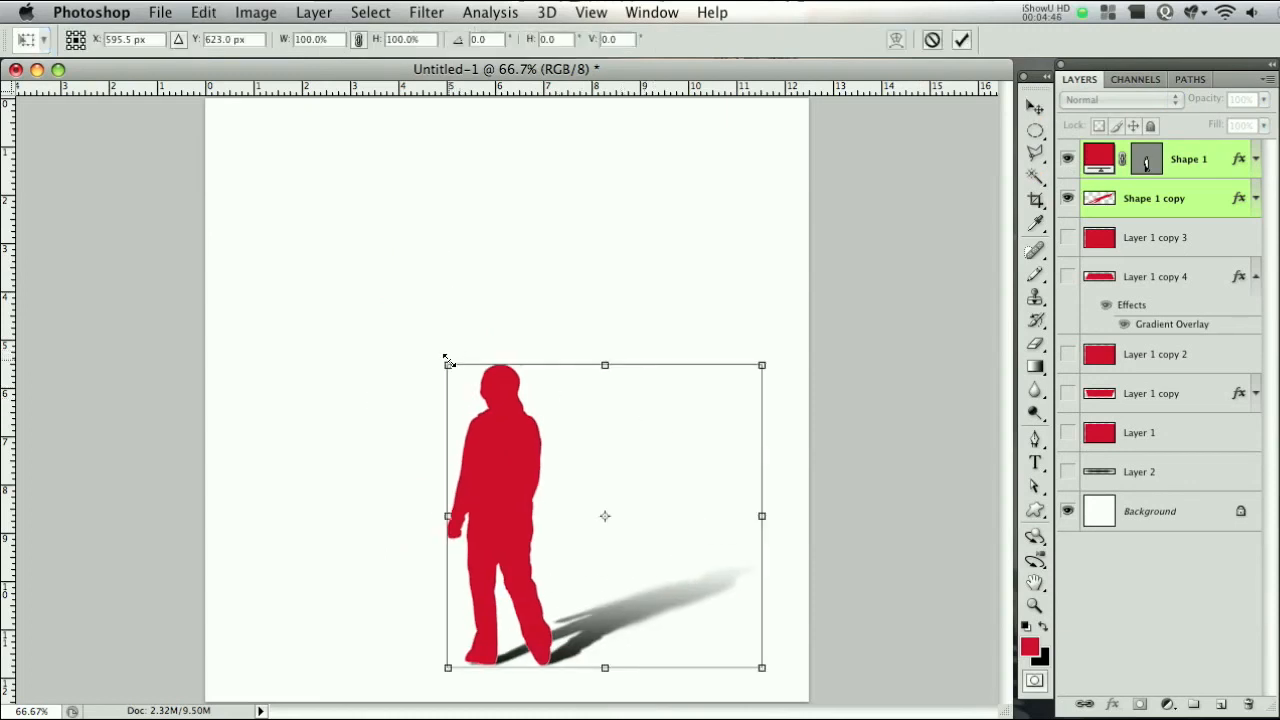
# - Drag the person and shadow lower on the canvas and make the rectangle layers visible again
pyautogui.moveTo(448, 365); pyautogui.dragTo(474, 390)
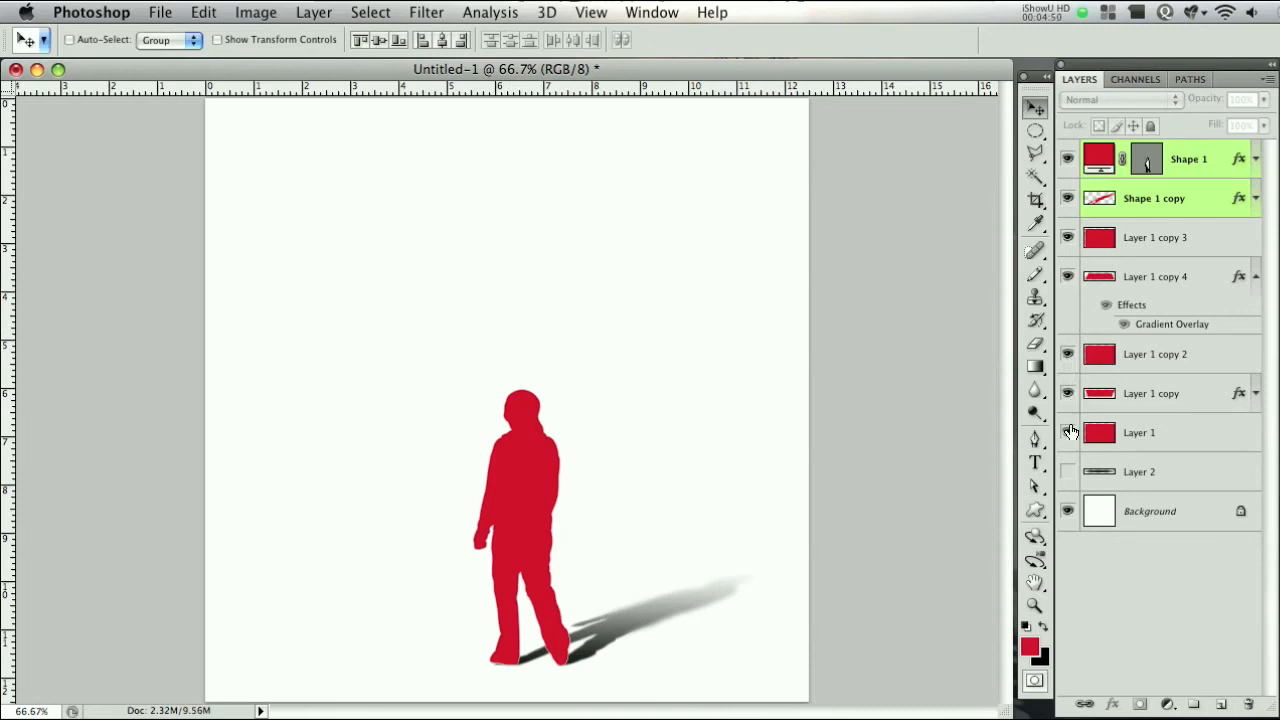
pyautogui.click(1155, 237)
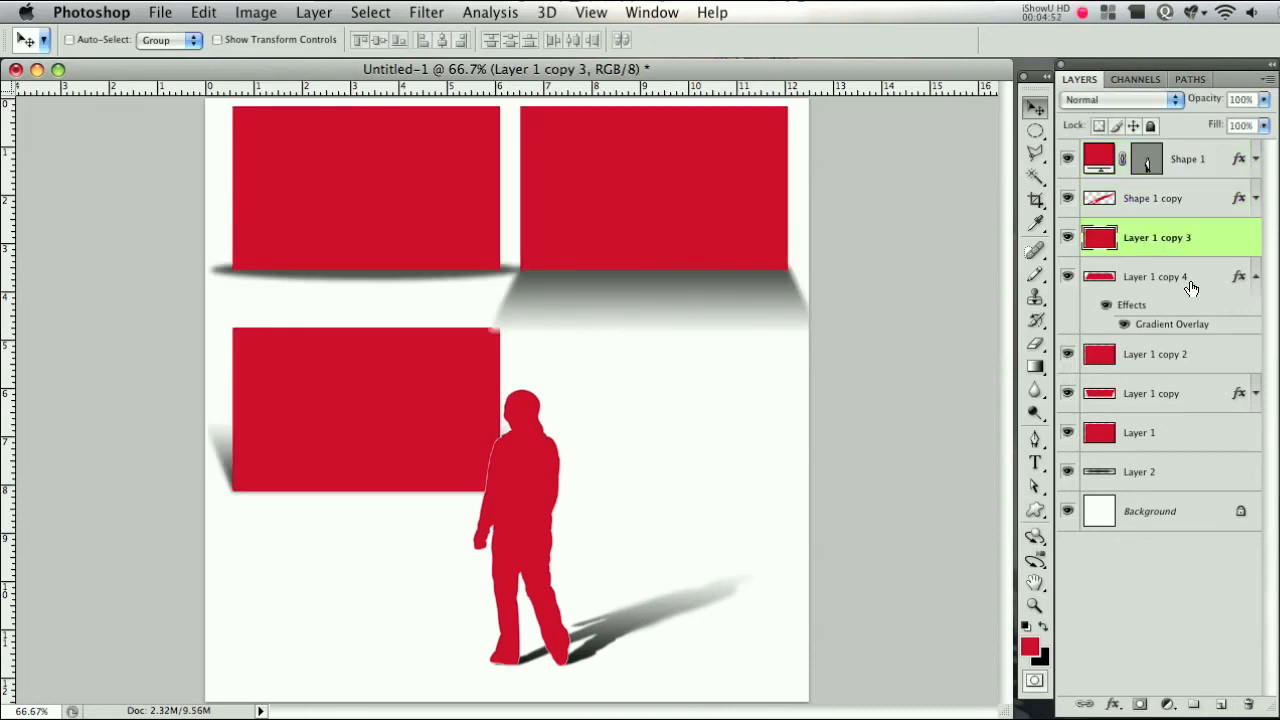